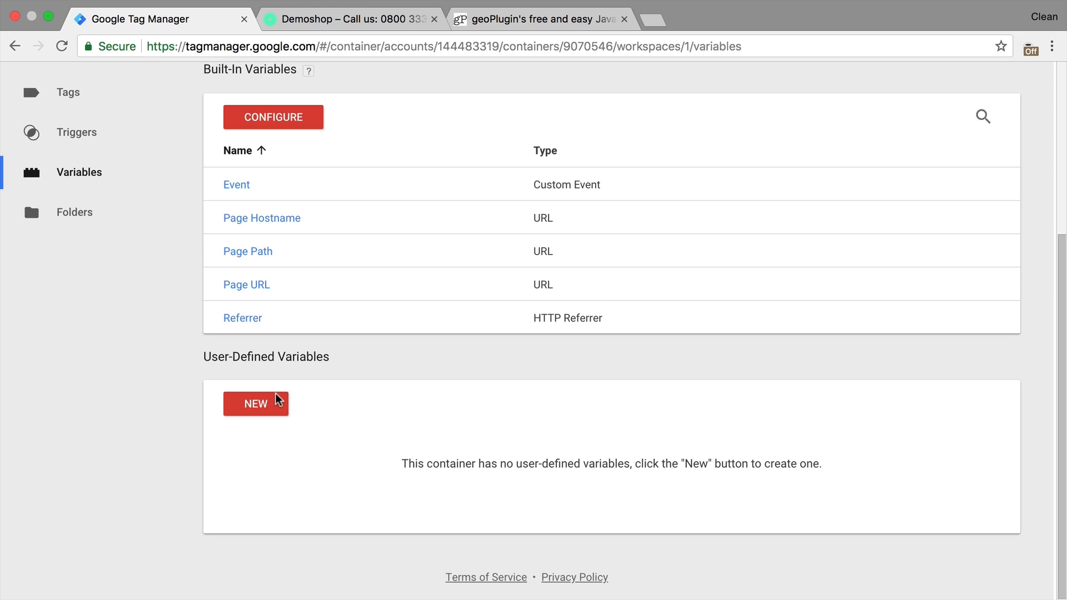
View geoPlugin's Acceptable Use Policy and QuickStart User Guide, and copy the geo-localized script snippet
left_click(892, 145)
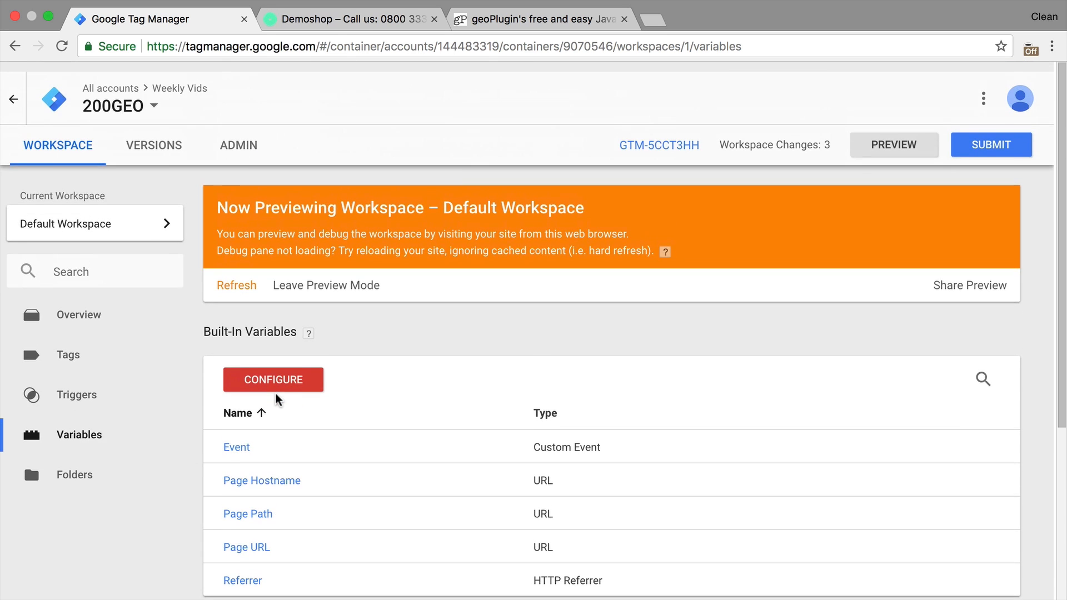
left_click(347, 18)
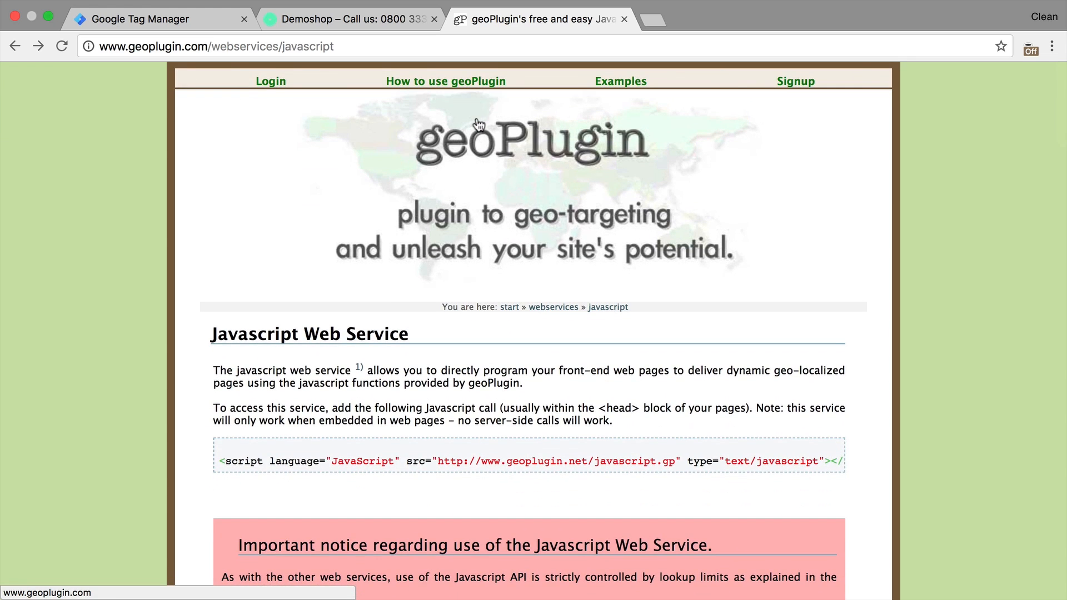
mouse_move(485, 140)
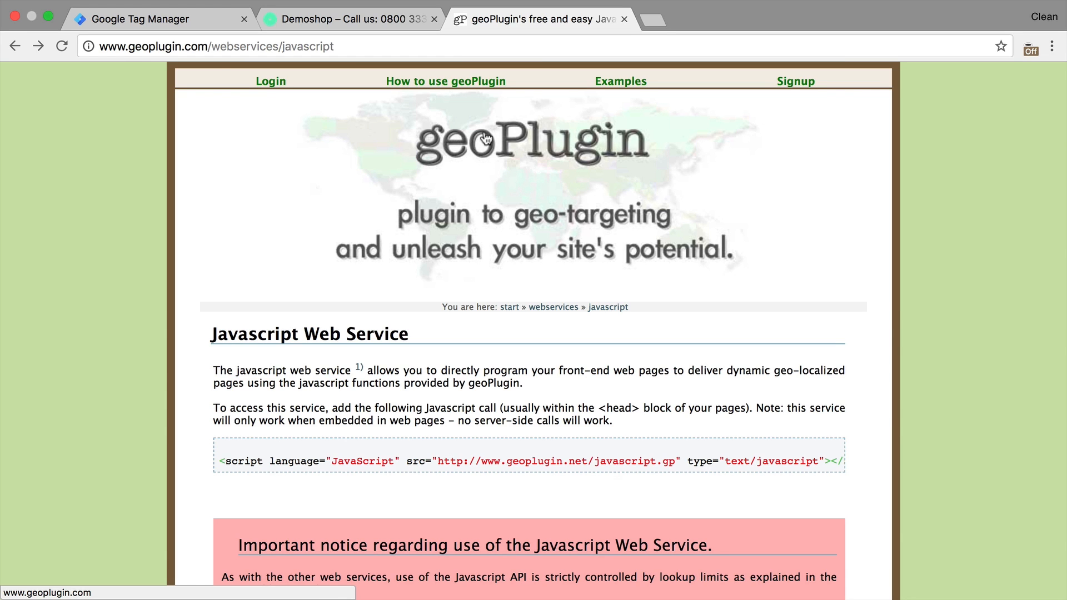
scroll("down", 3)
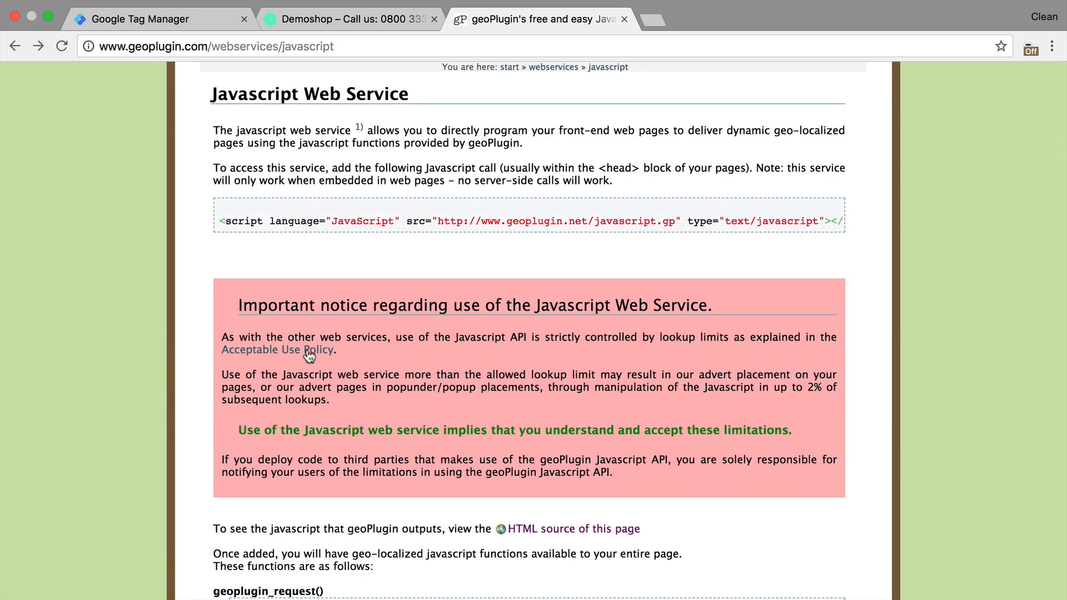
left_click(277, 349)
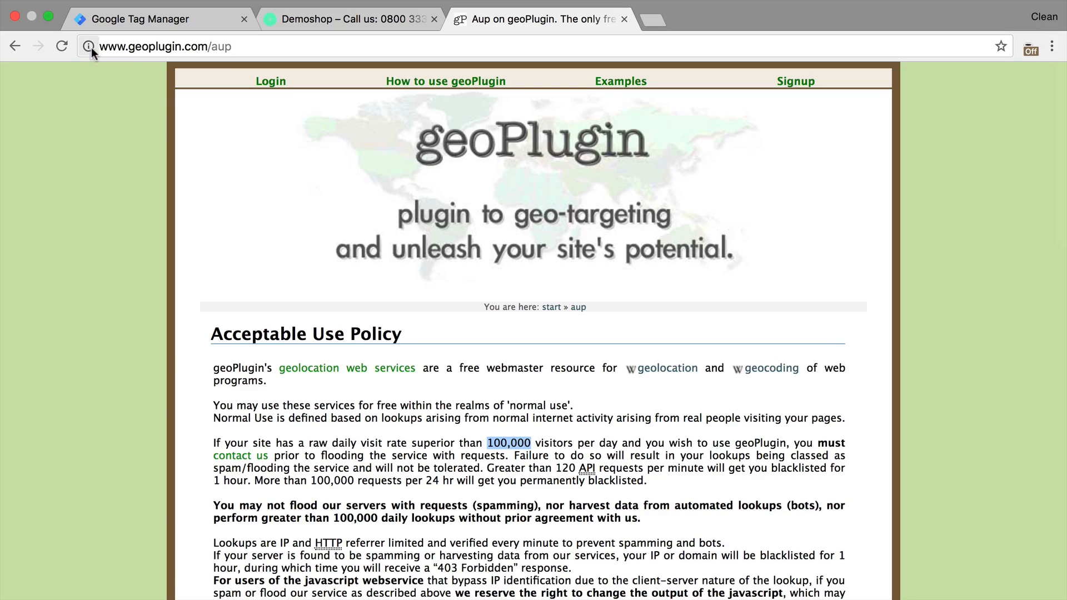
mouse_move(170, 97)
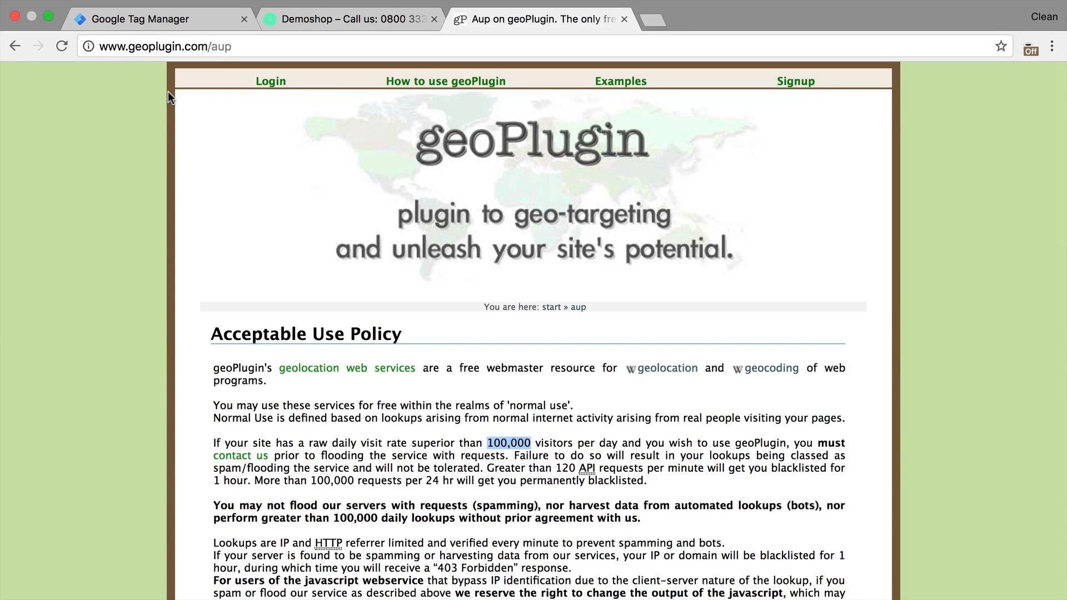
mouse_move(446, 81)
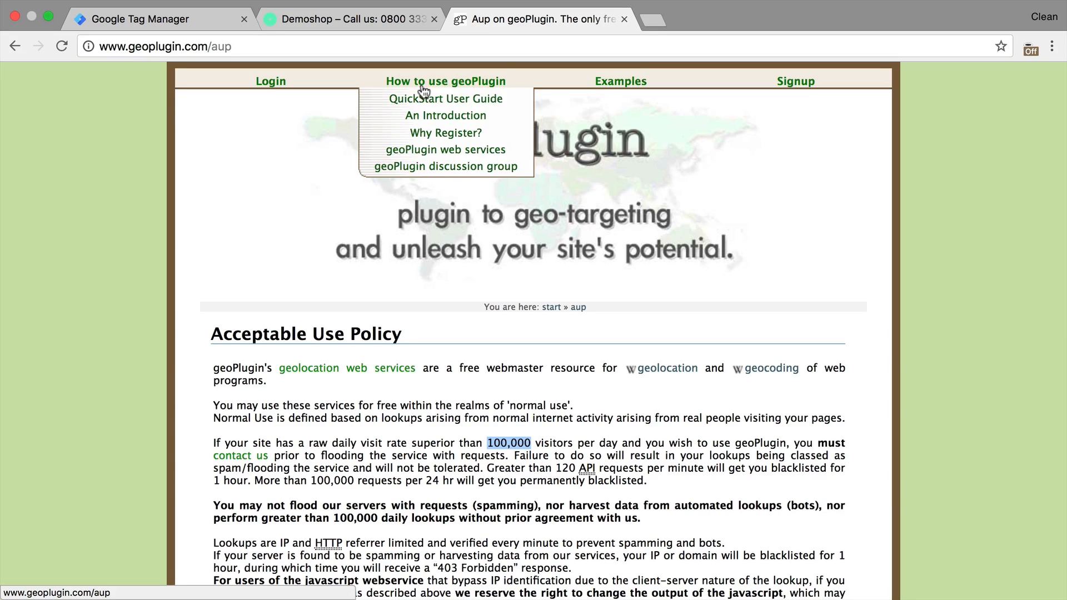
mouse_move(423, 100)
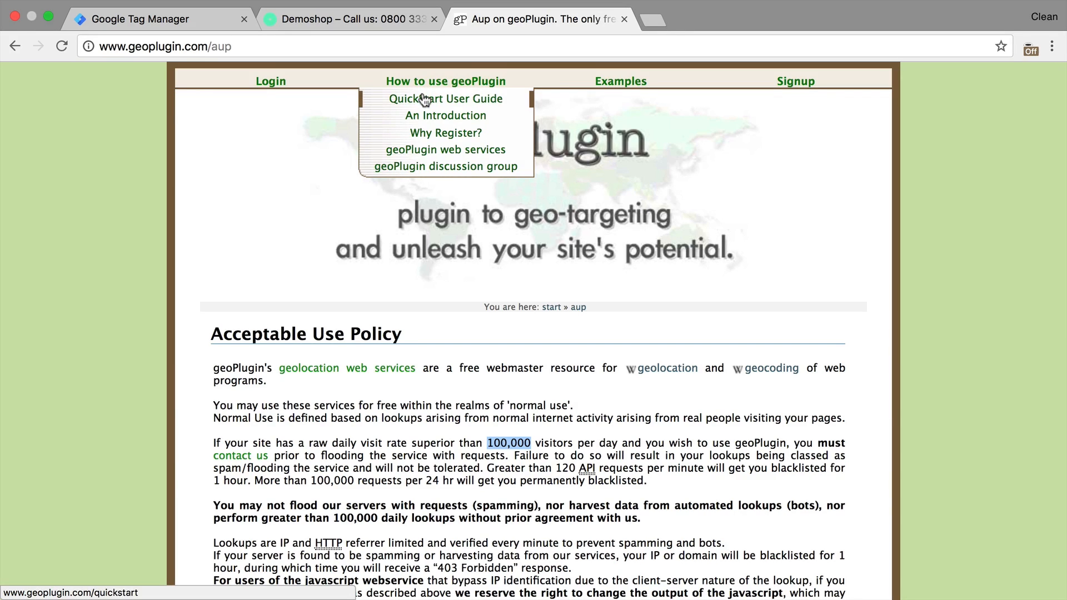
left_click(445, 99)
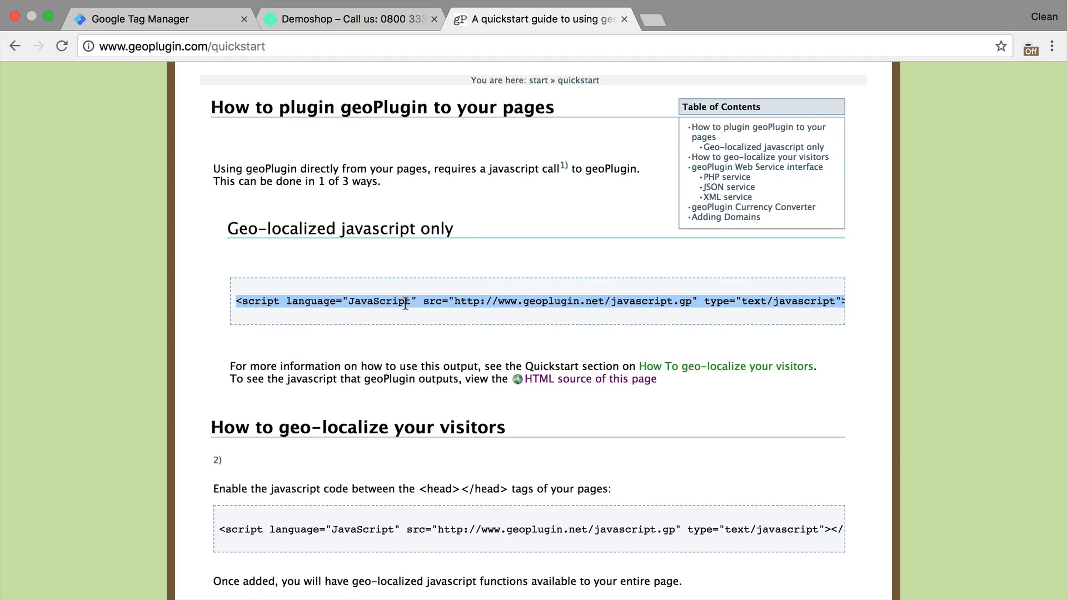
left_click(161, 19)
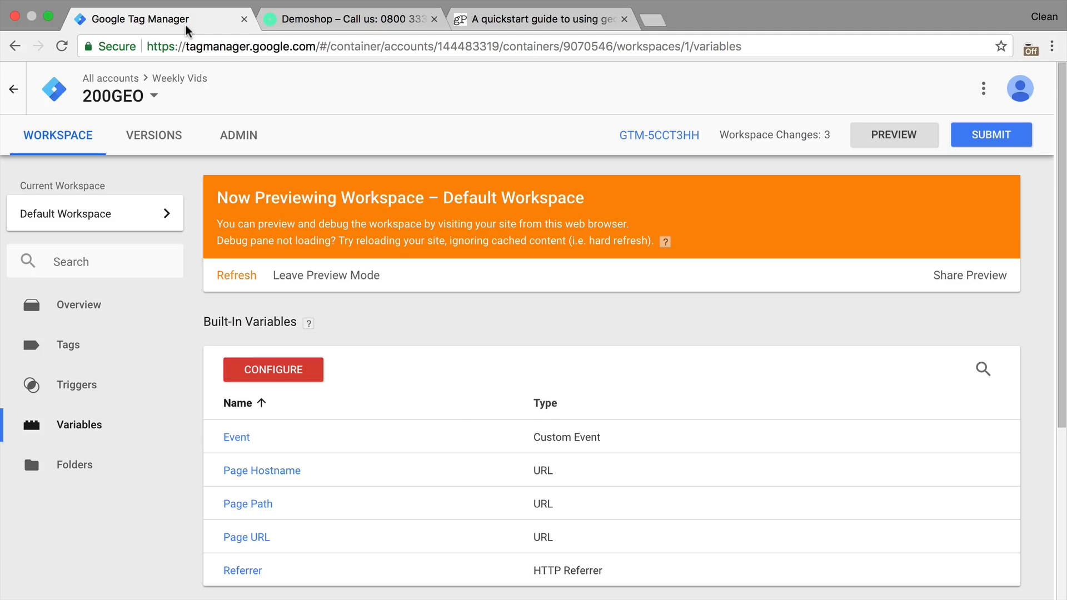
Create a Custom HTML tag 'GEO' with the geoPlugin script on All Pages, then refresh preview
left_click(68, 344)
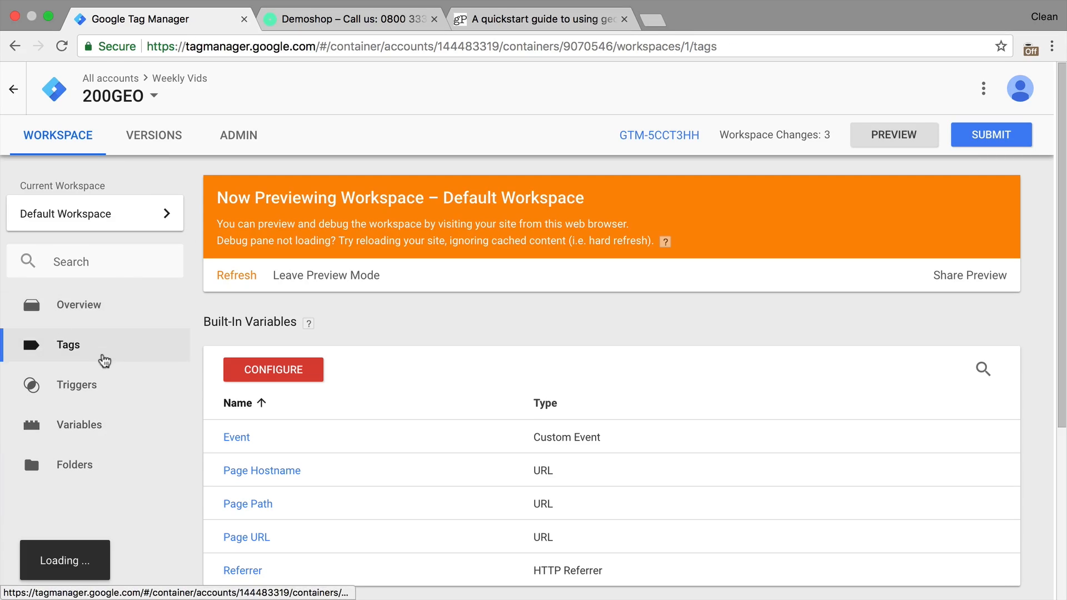
left_click(67, 345)
type("GEO")
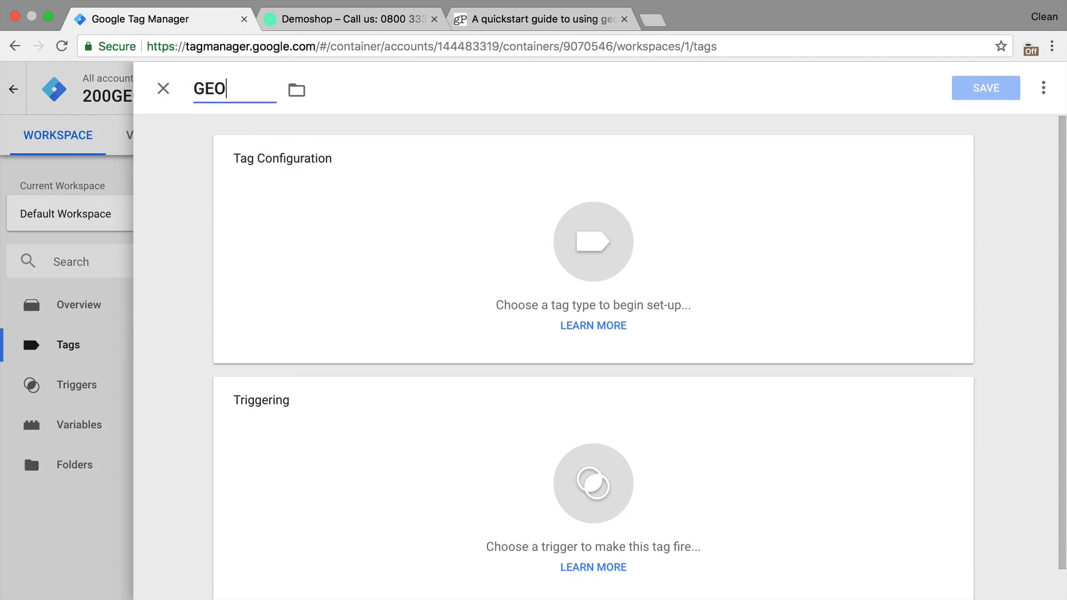
left_click(593, 242)
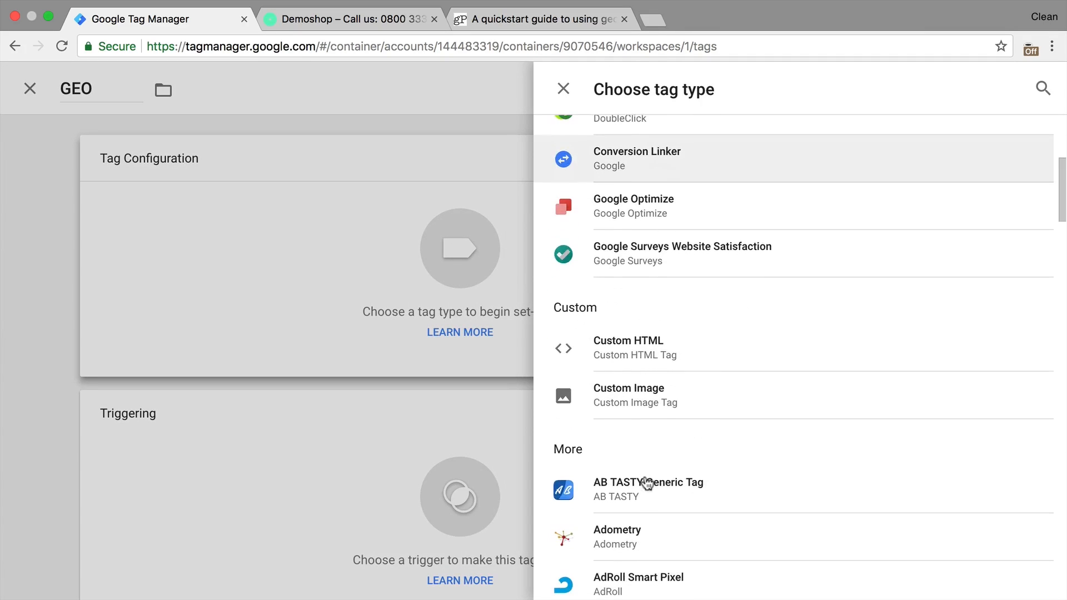
left_click(628, 346)
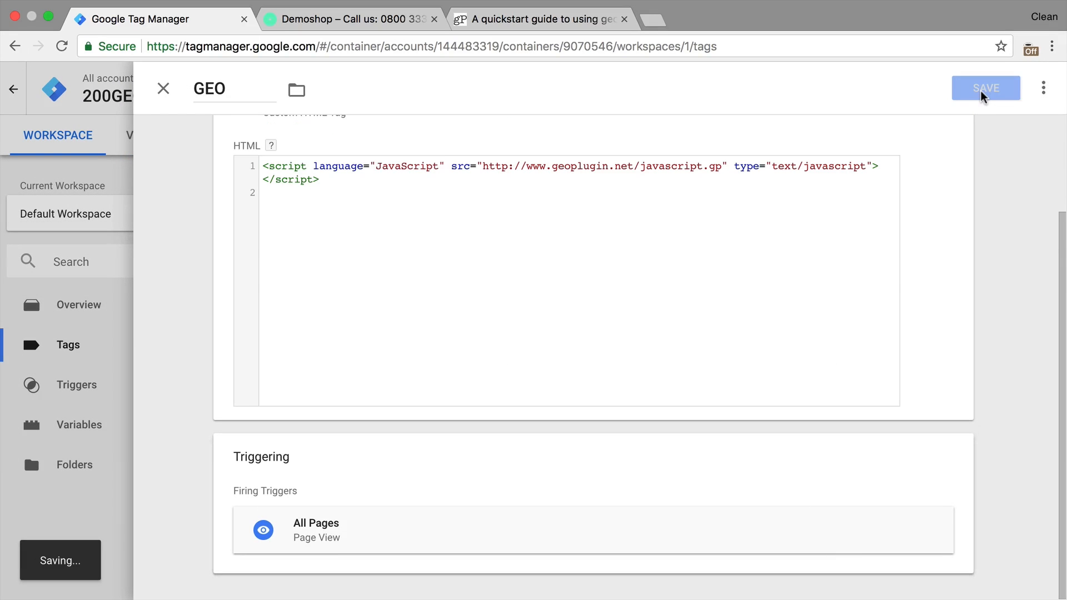
left_click(985, 88)
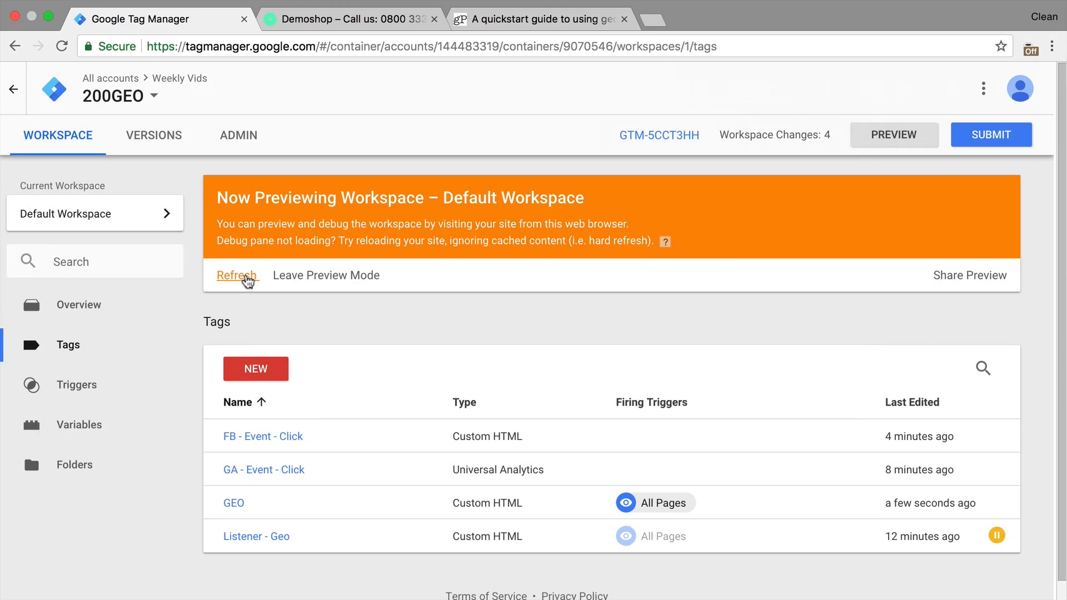
left_click(340, 18)
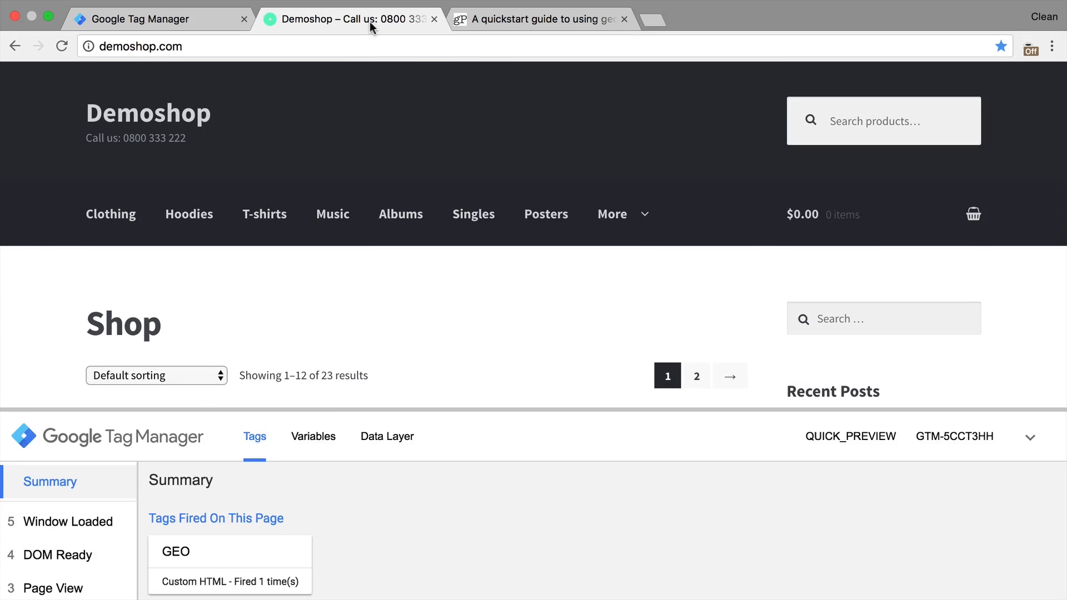
mouse_move(200, 563)
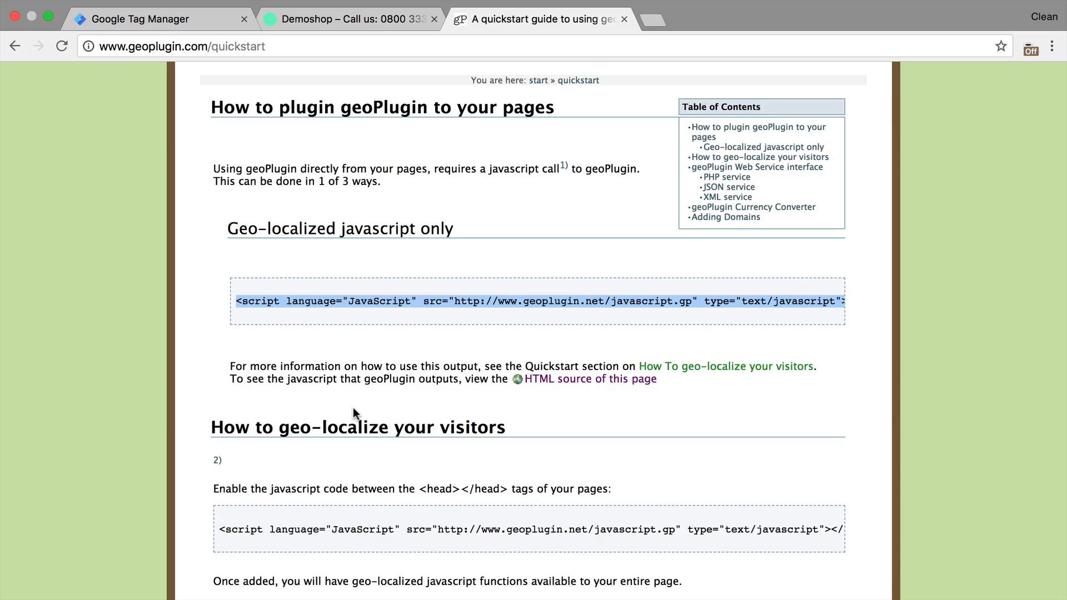
Find geoplugin_city in the quickstart guide and open Demoshop's JavaScript console
scroll("down", 3)
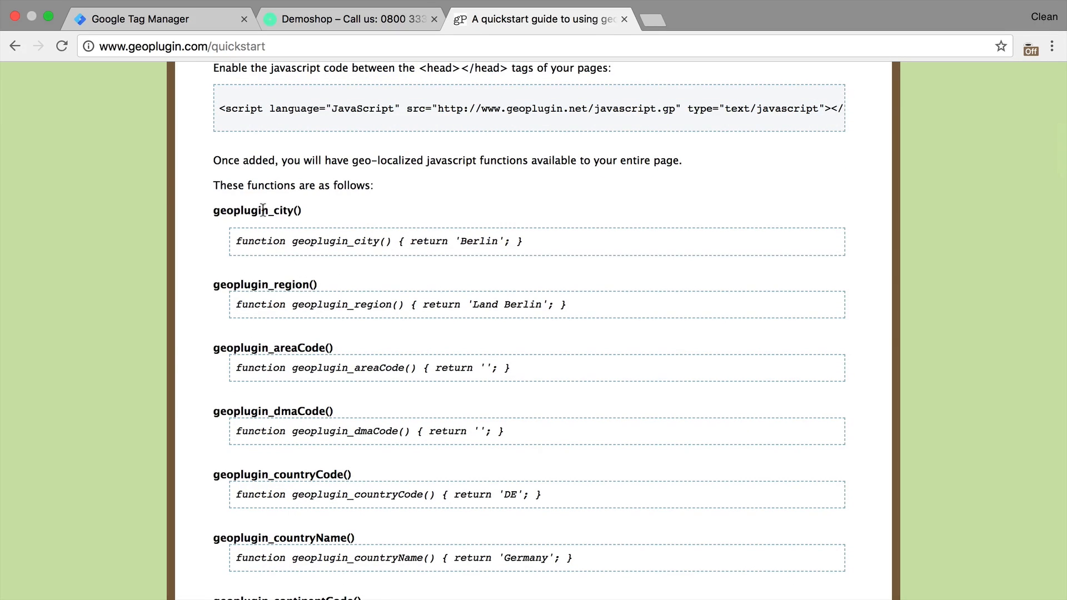
left_click(349, 18)
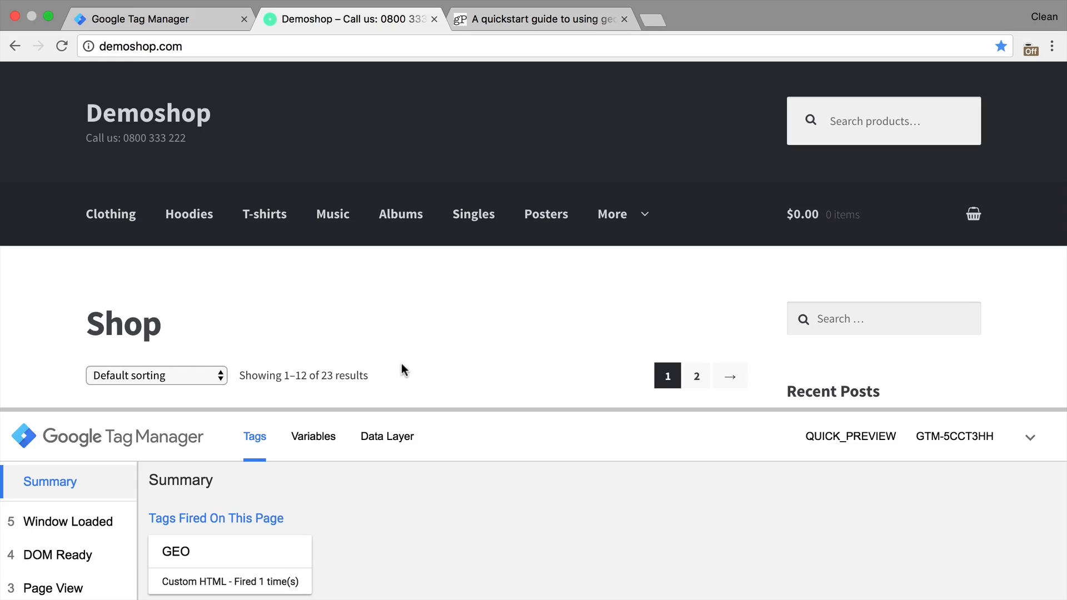
left_click(189, 9)
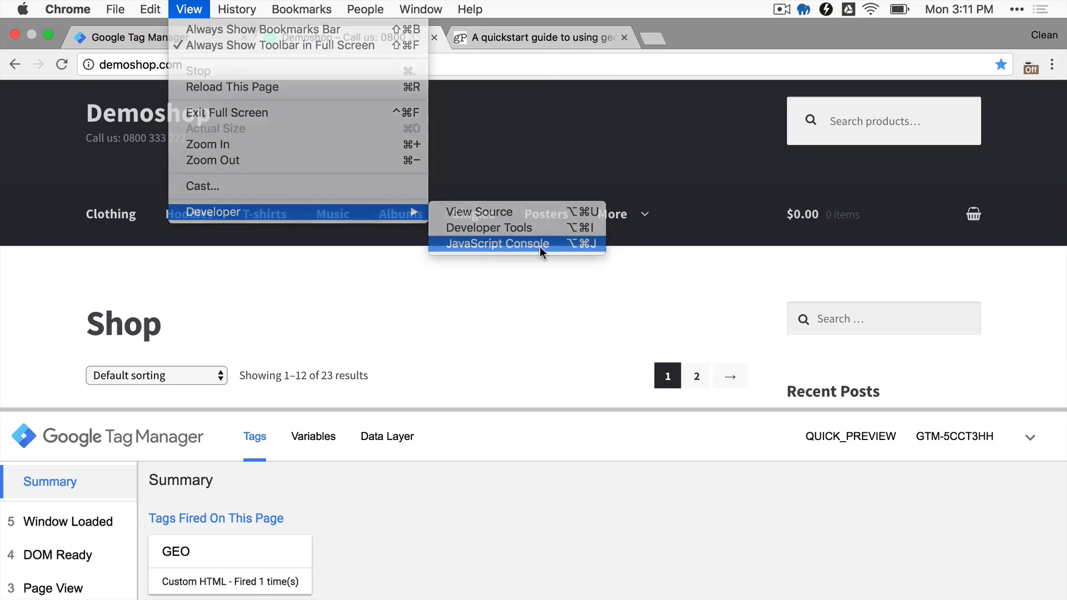
left_click(537, 19)
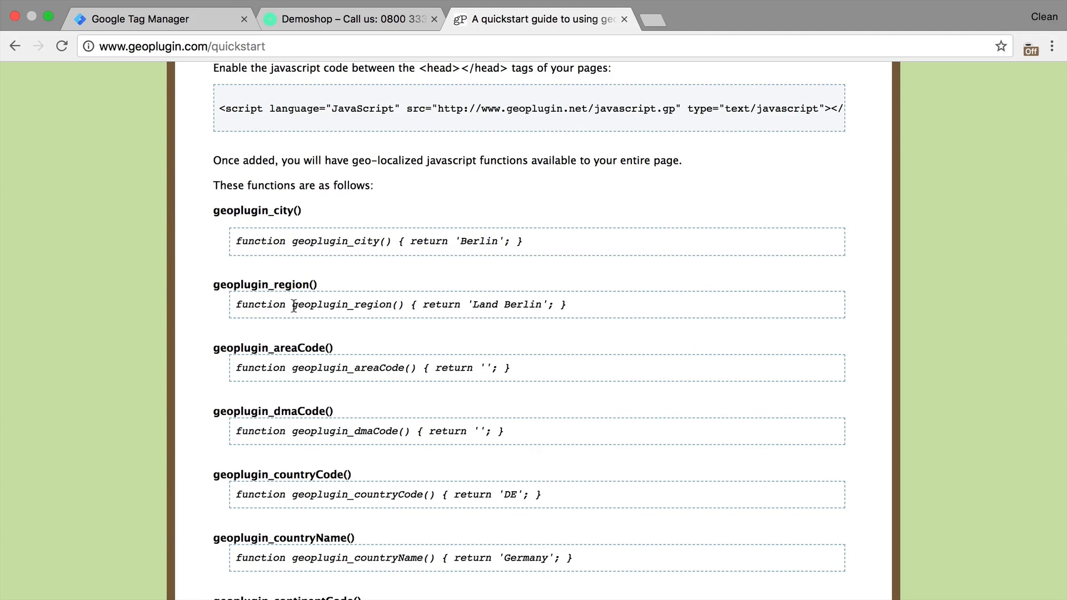
Run geoplugin_city() in the console, returning Berlin, then try geoplugin_countryCode()
double_click(258, 210)
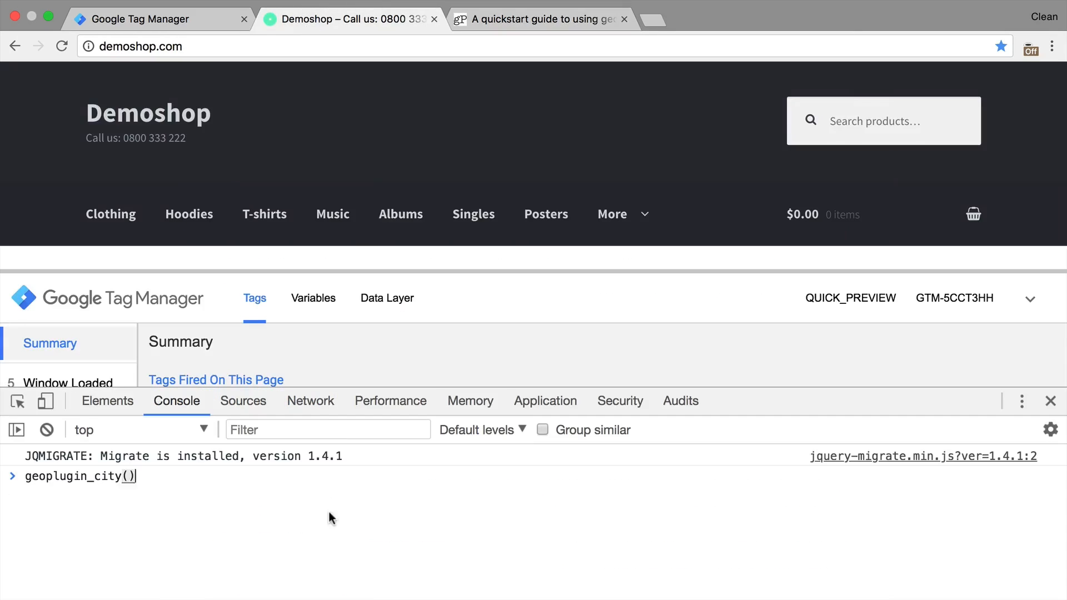
key("Enter")
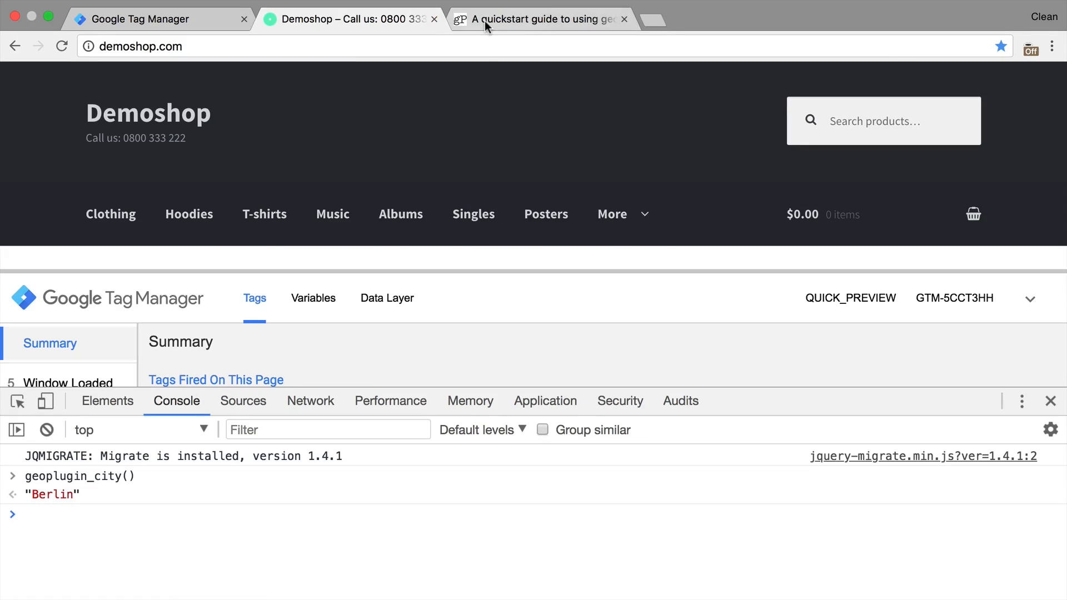
left_click(537, 18)
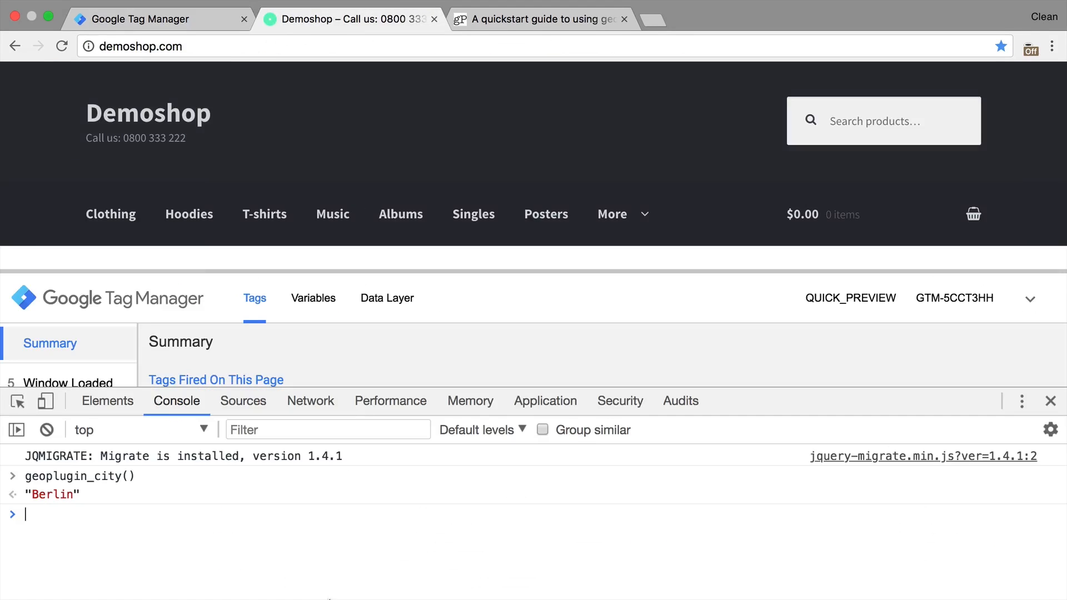
type("geoplugin_countryCode()")
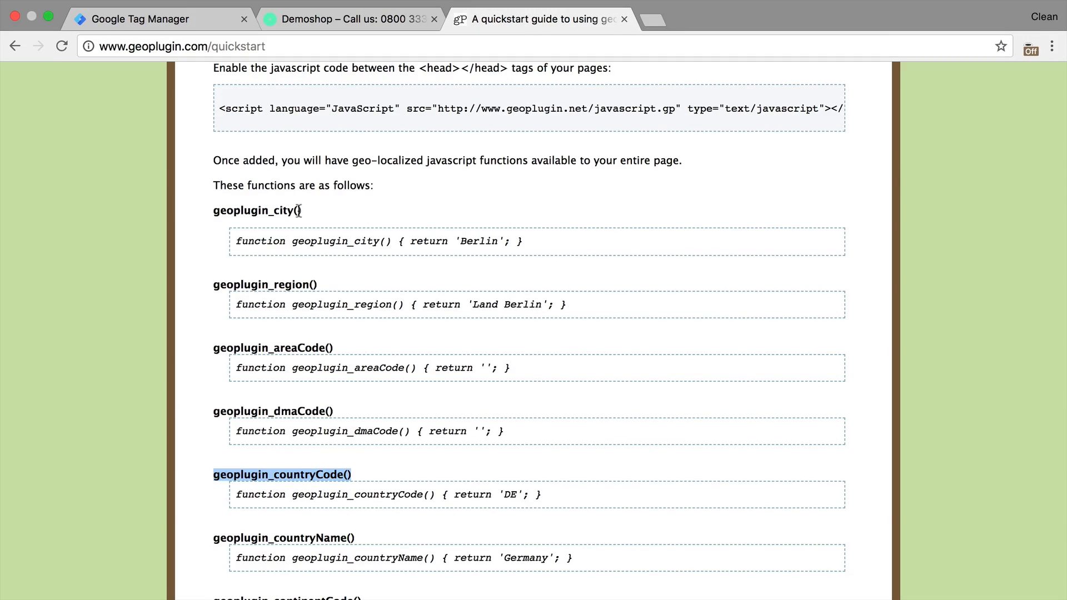
scroll("down", 3)
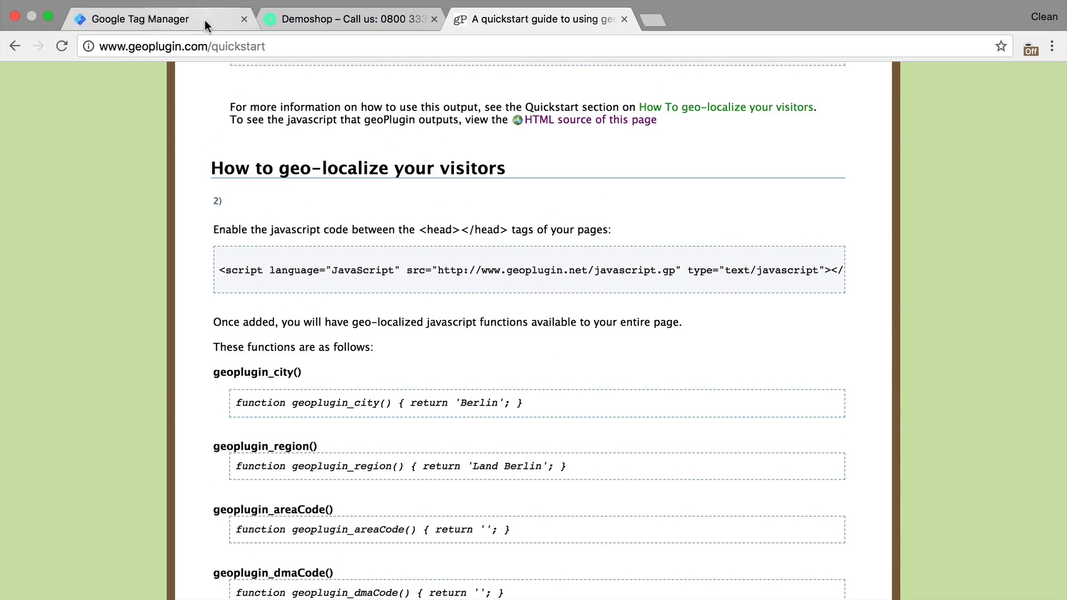
Unpause the Listener - Geo tag and save it with its All Pages trigger
left_click(139, 19)
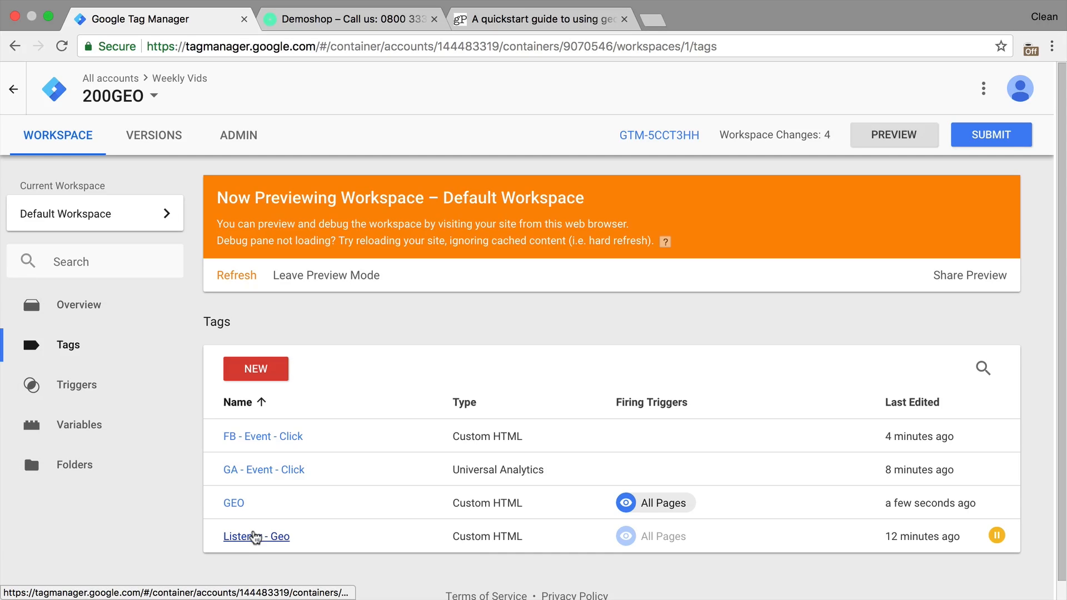
left_click(256, 536)
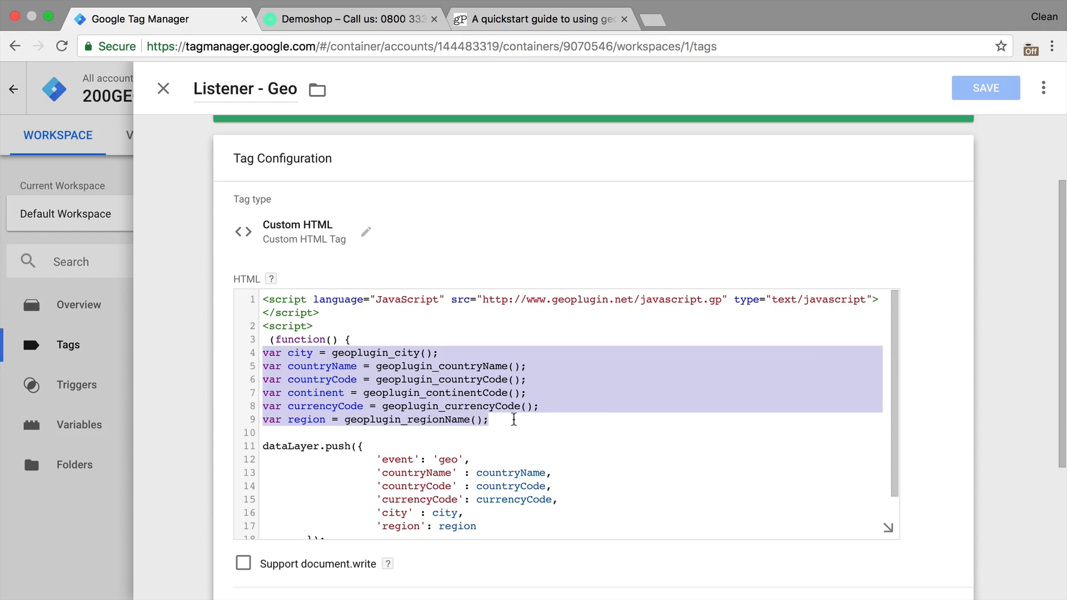
scroll("down", 3)
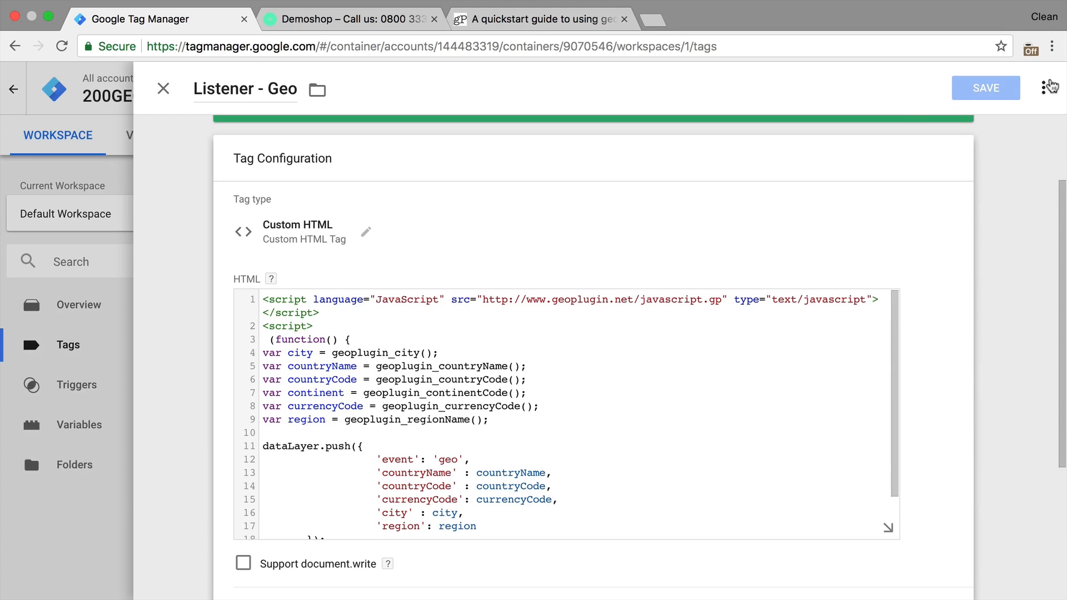
scroll("down", 3)
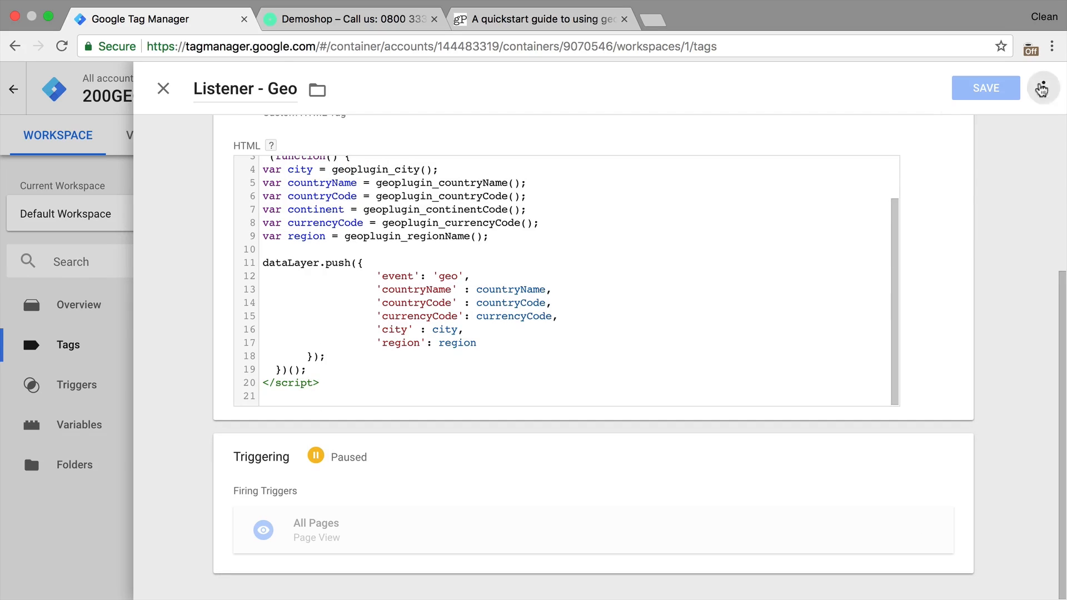
left_click(984, 88)
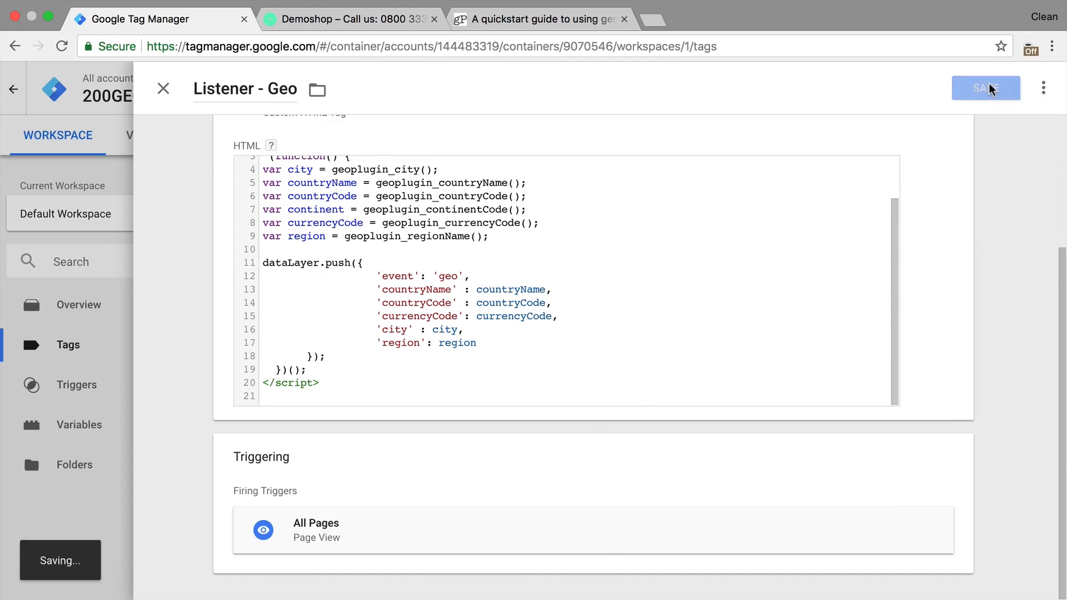
left_click(347, 18)
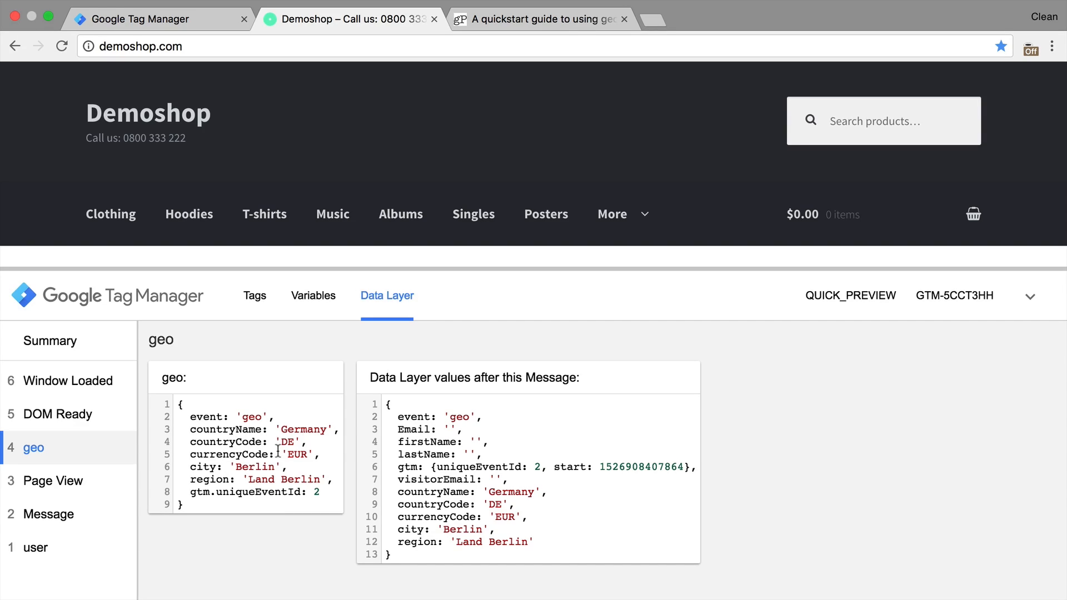
mouse_move(327, 475)
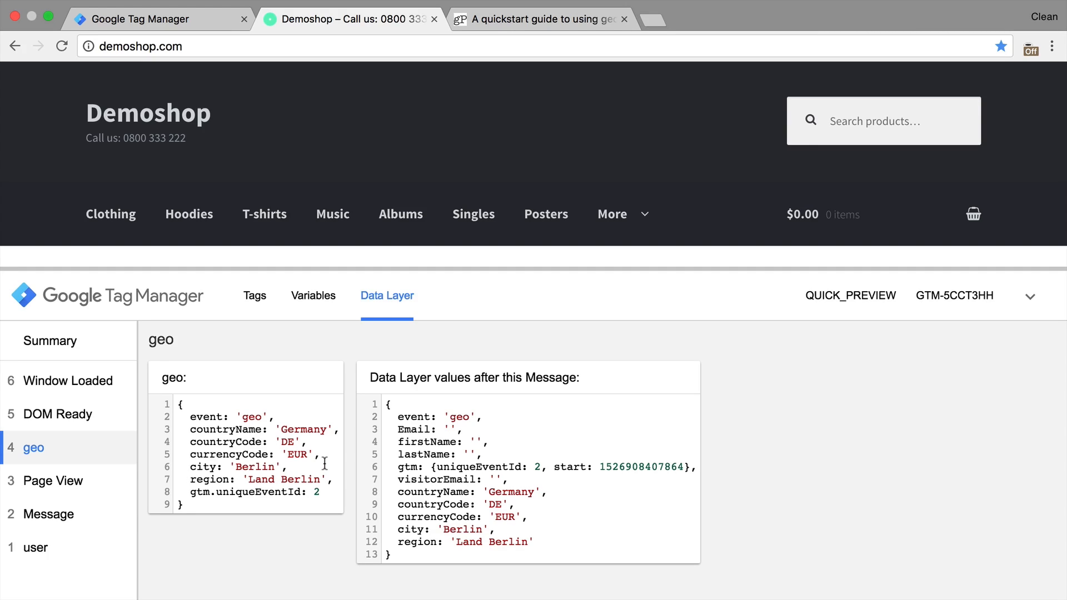
mouse_move(218, 454)
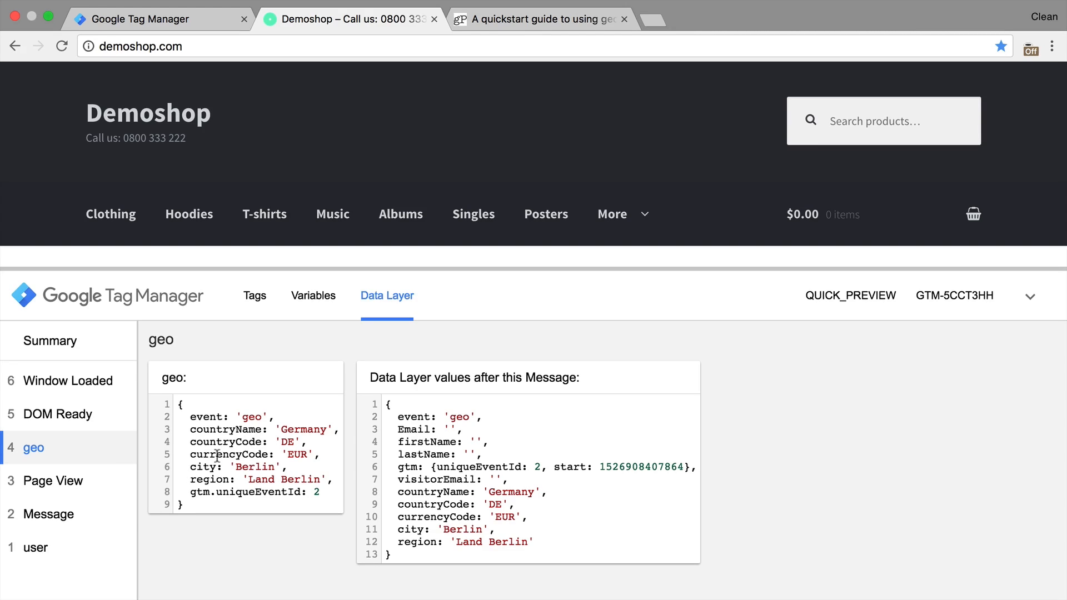
Inspect the geo message data layer: Germany, DE, EUR, Berlin
left_click(538, 19)
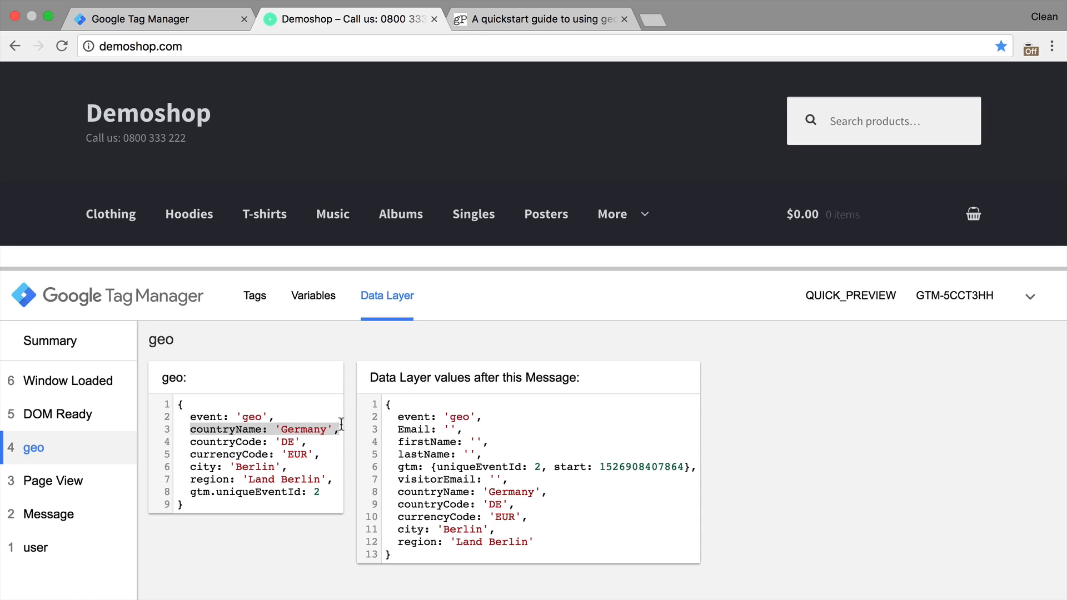
left_click(136, 19)
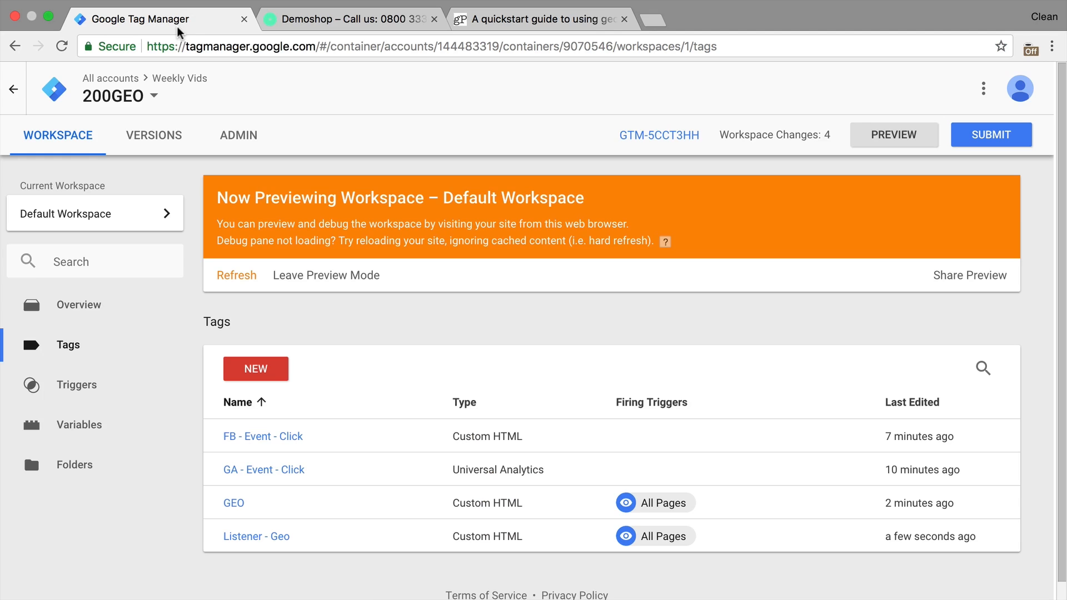
Create Data Layer Variable 'dlv - Country' reading the countryName key
left_click(79, 425)
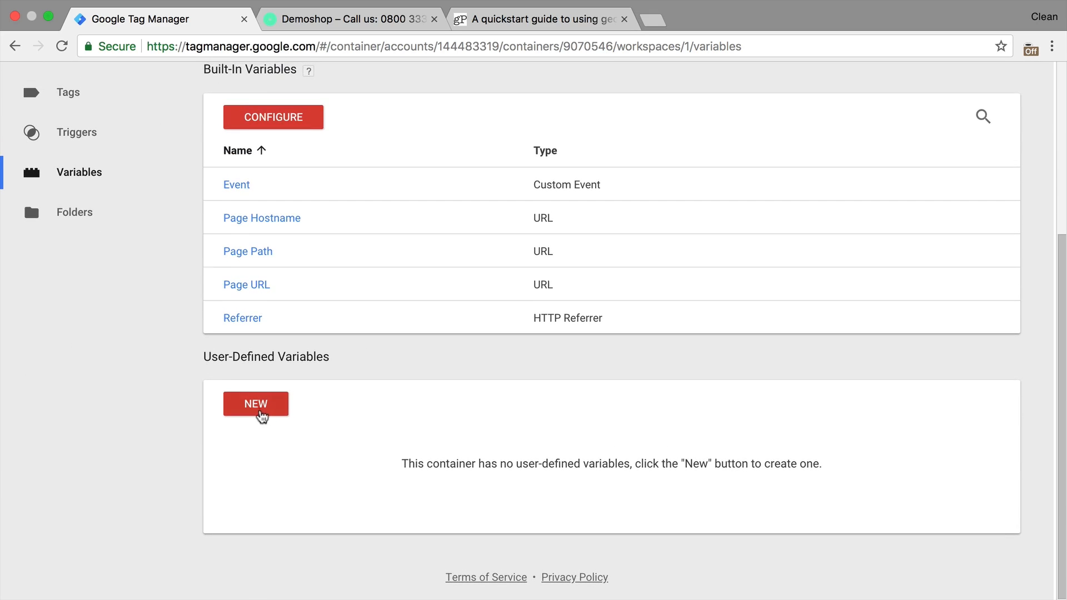
left_click(255, 404)
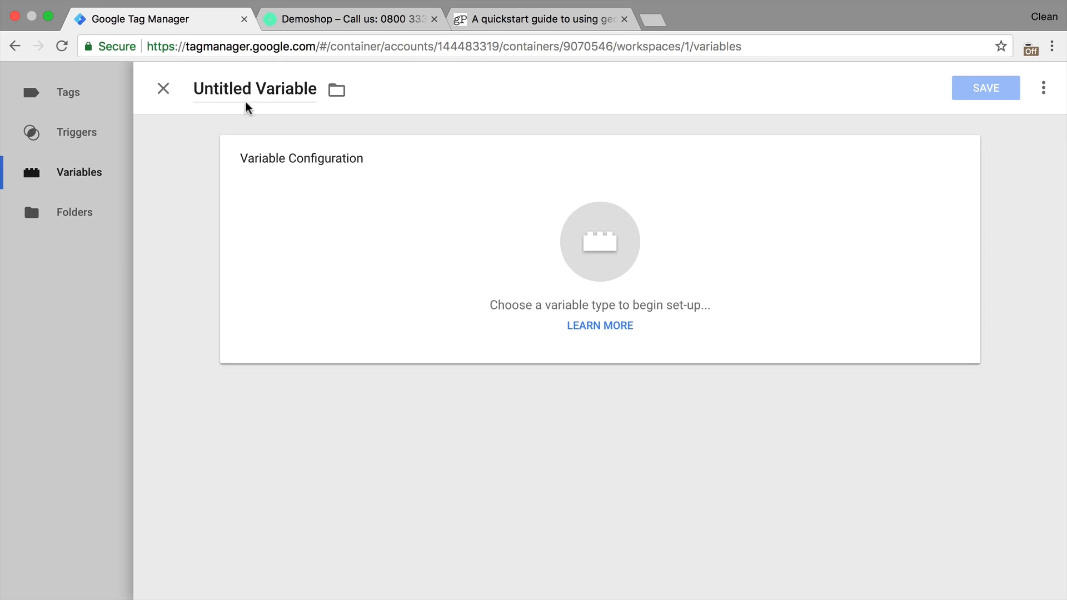
type("dlv - Country")
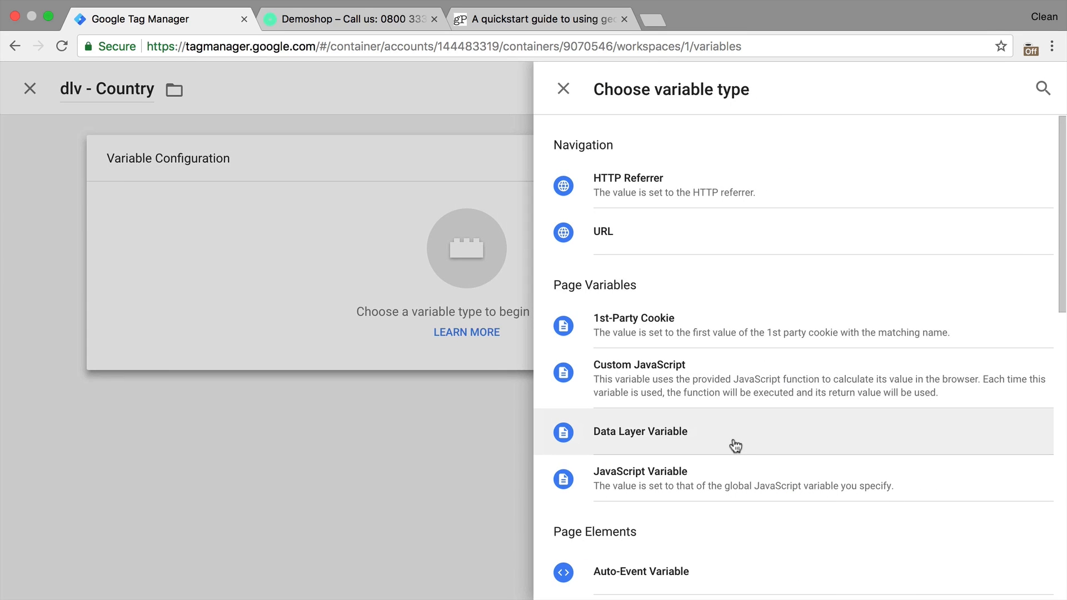
left_click(640, 431)
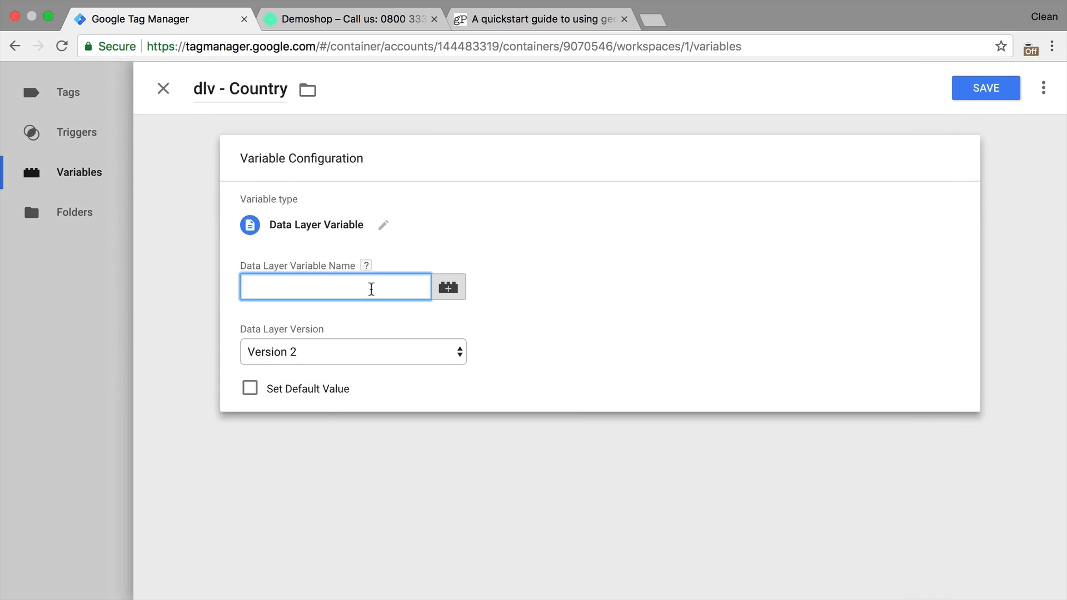
left_click(351, 18)
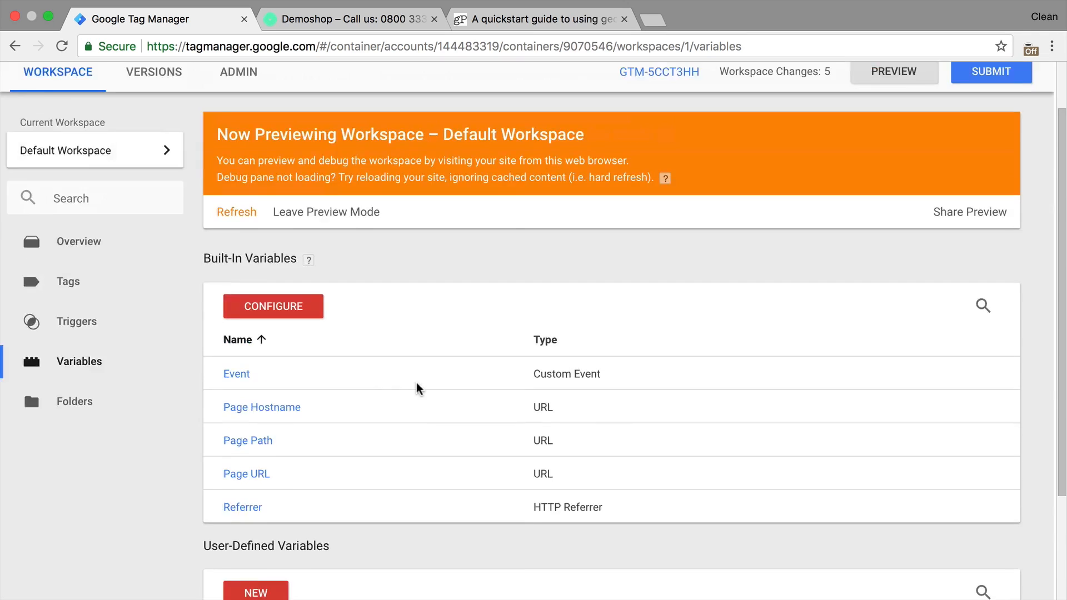
Check in the debug Variables tab that dlv - Country reads 'Germany' on the geo message
left_click(343, 18)
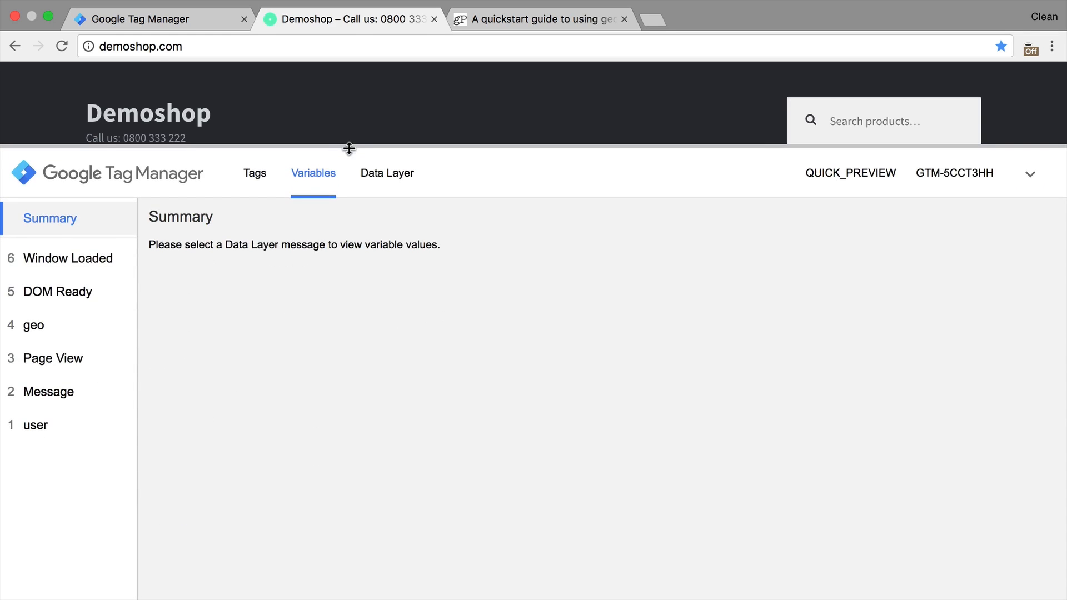
left_click(33, 324)
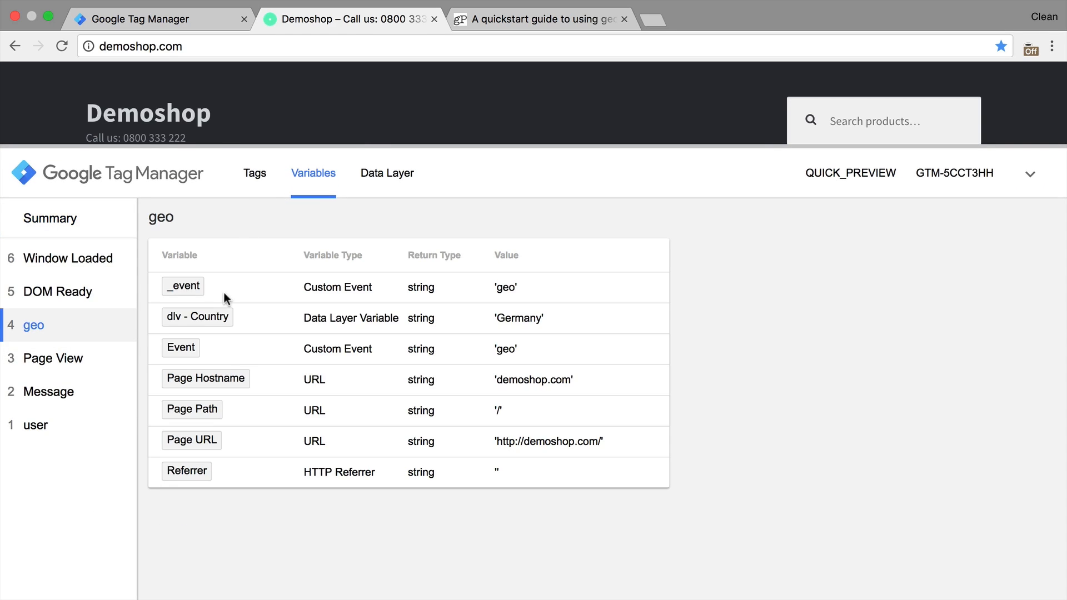
mouse_move(515, 341)
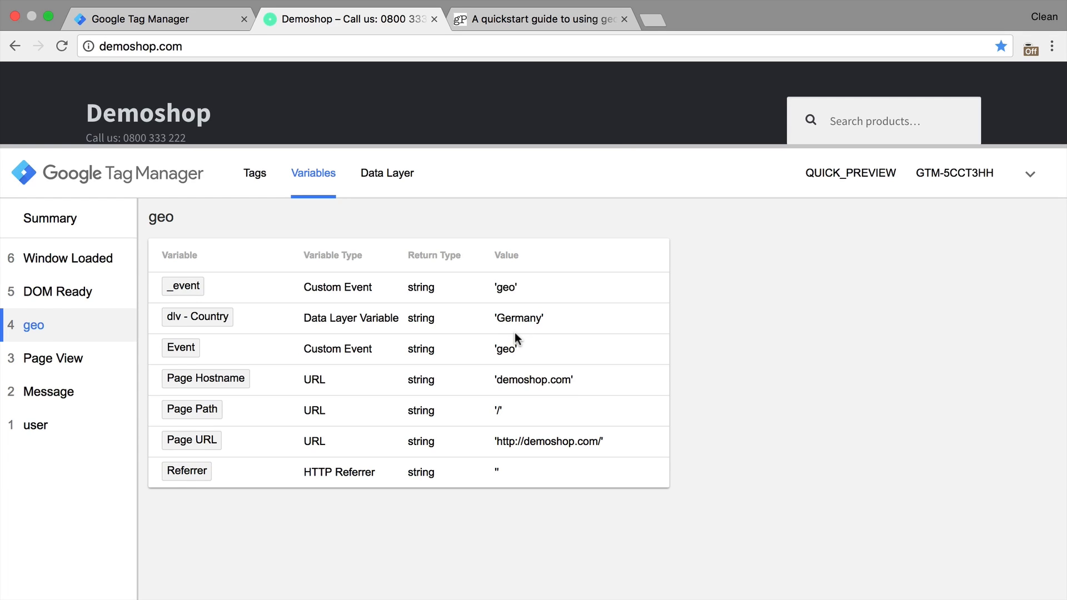
mouse_move(229, 55)
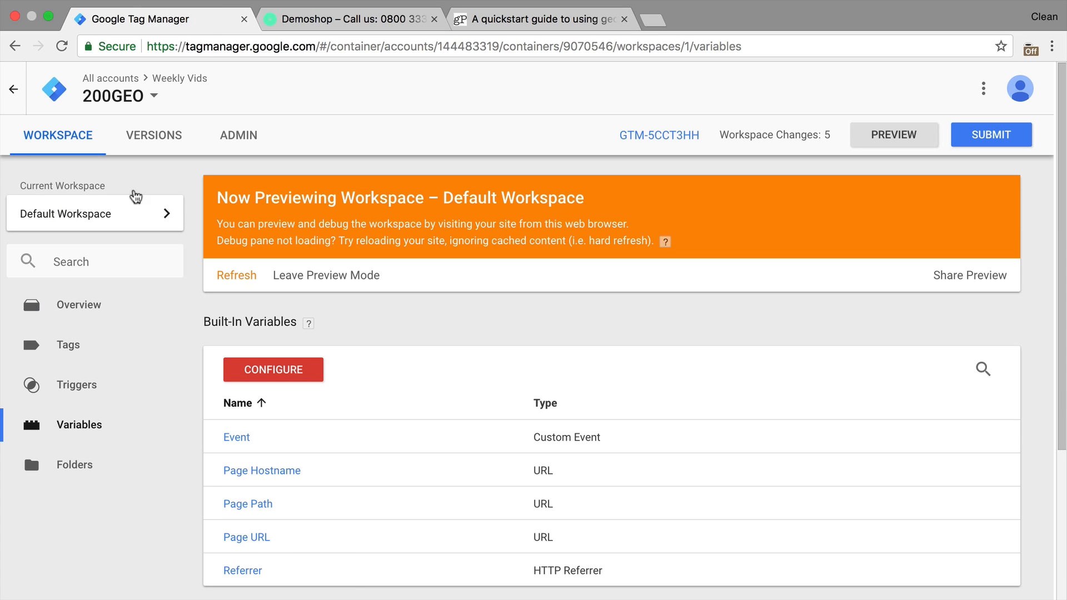
Set the GA - Event - Click tag's Action to {{dlv - Country}} and save
left_click(67, 345)
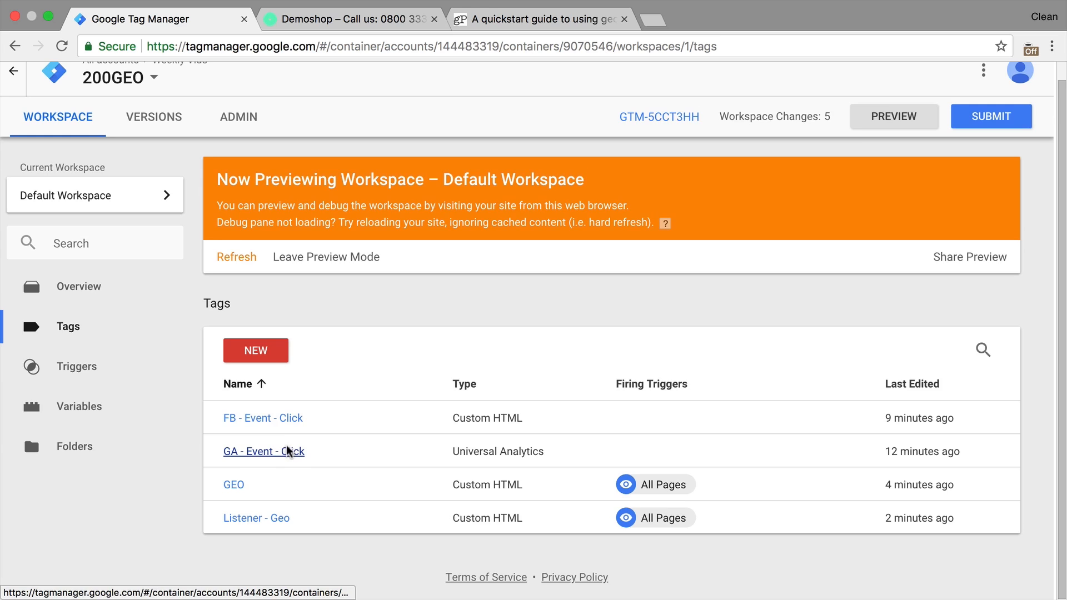
left_click(263, 451)
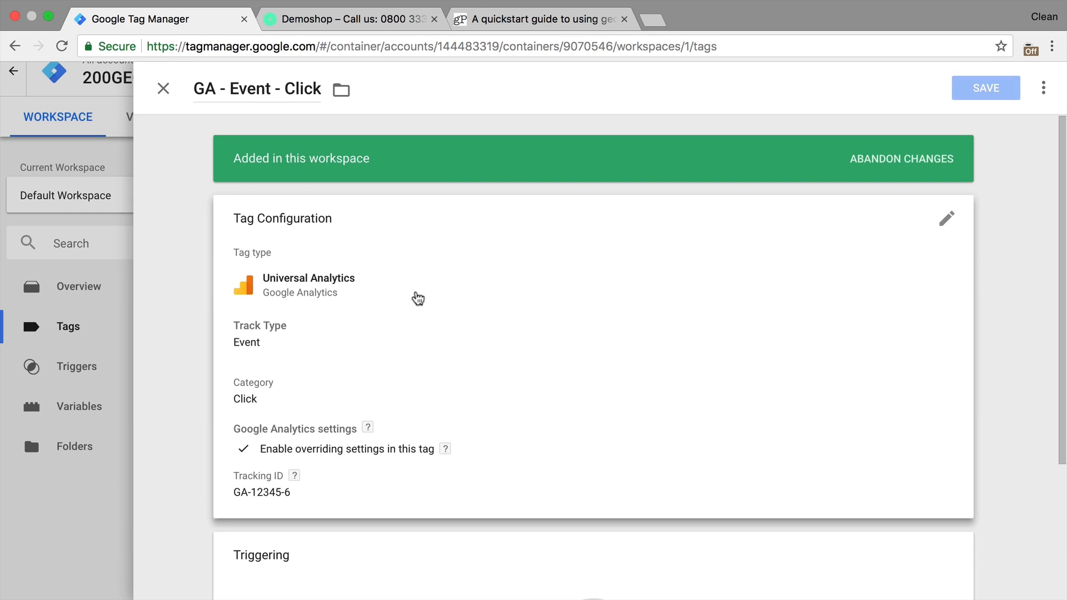
scroll("down", 3)
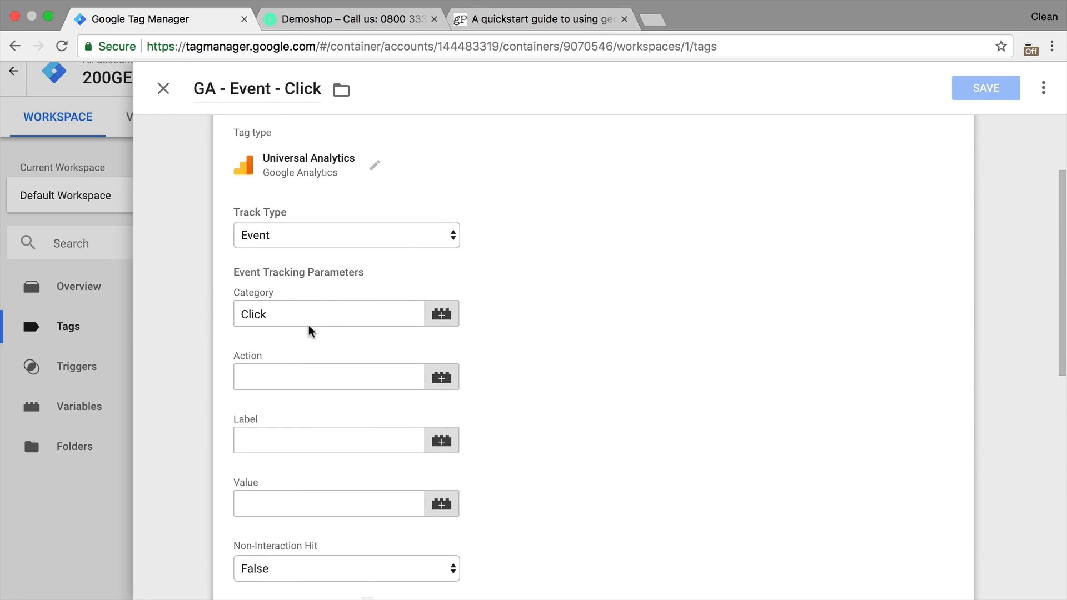
left_click(442, 377)
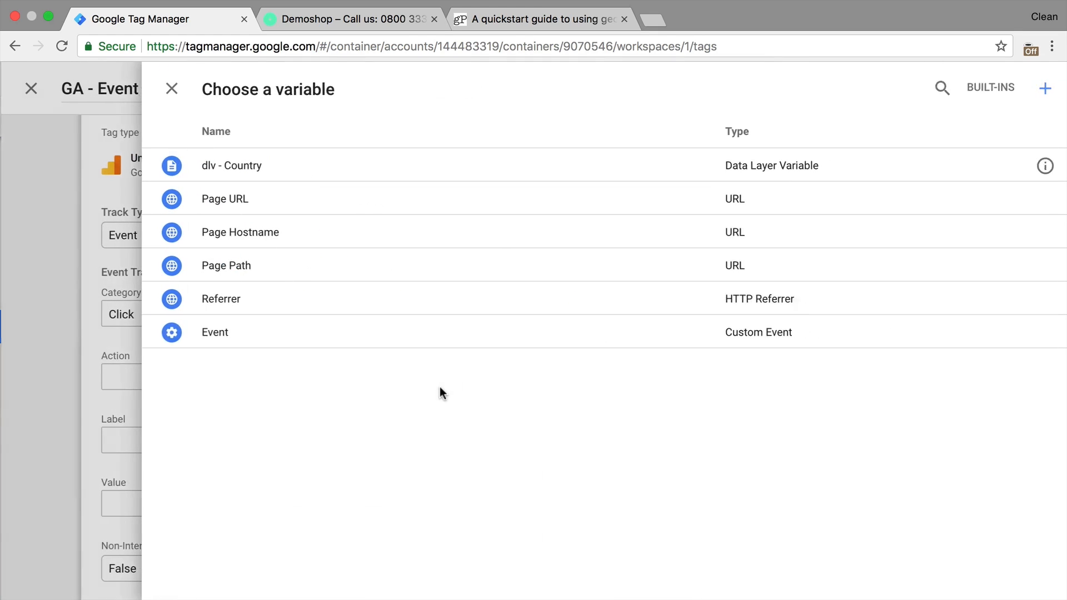
mouse_move(222, 166)
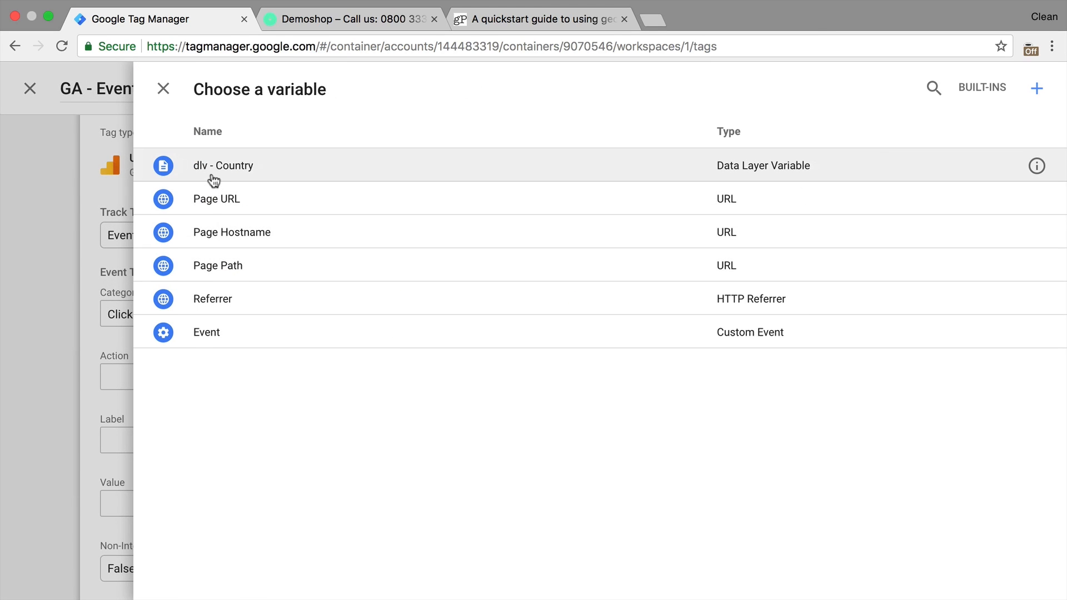
left_click(222, 166)
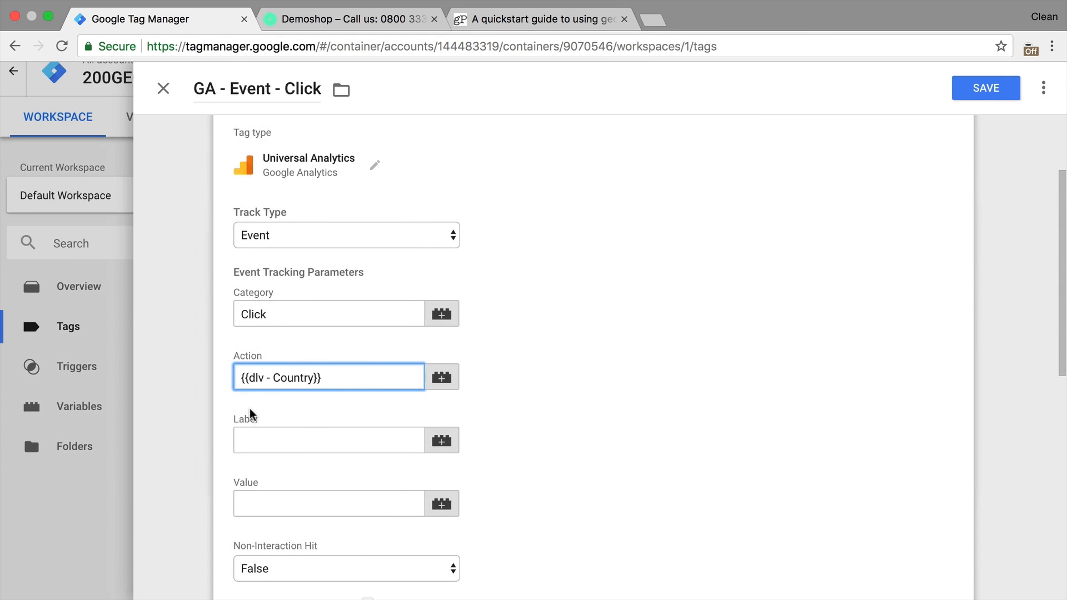
left_click(985, 88)
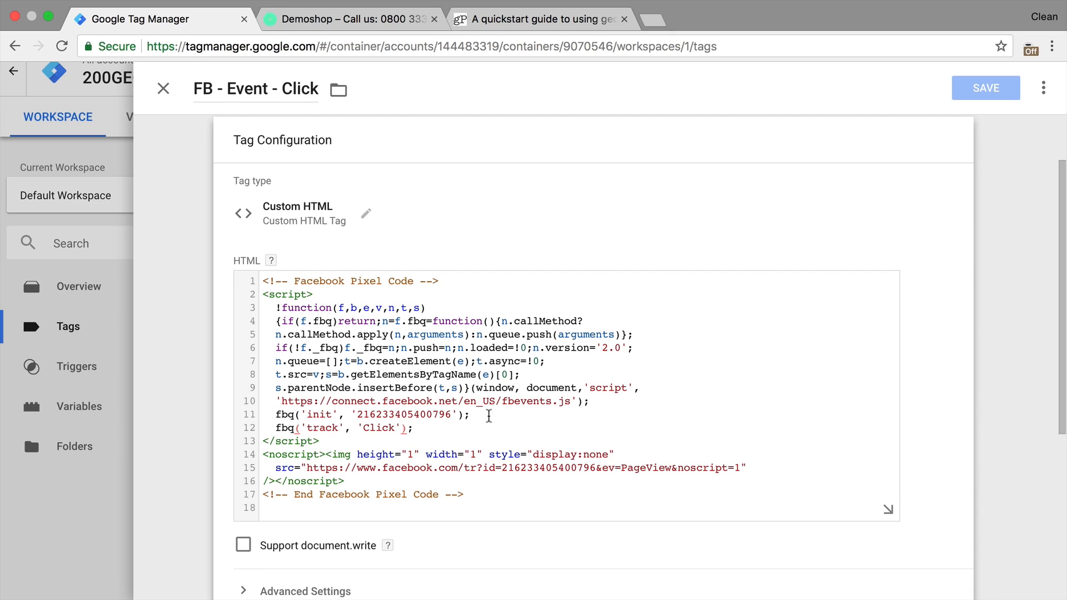
Add {"country": '{{dlv - Country}}'} to the FB click tag's fbq track call
type(", {}")
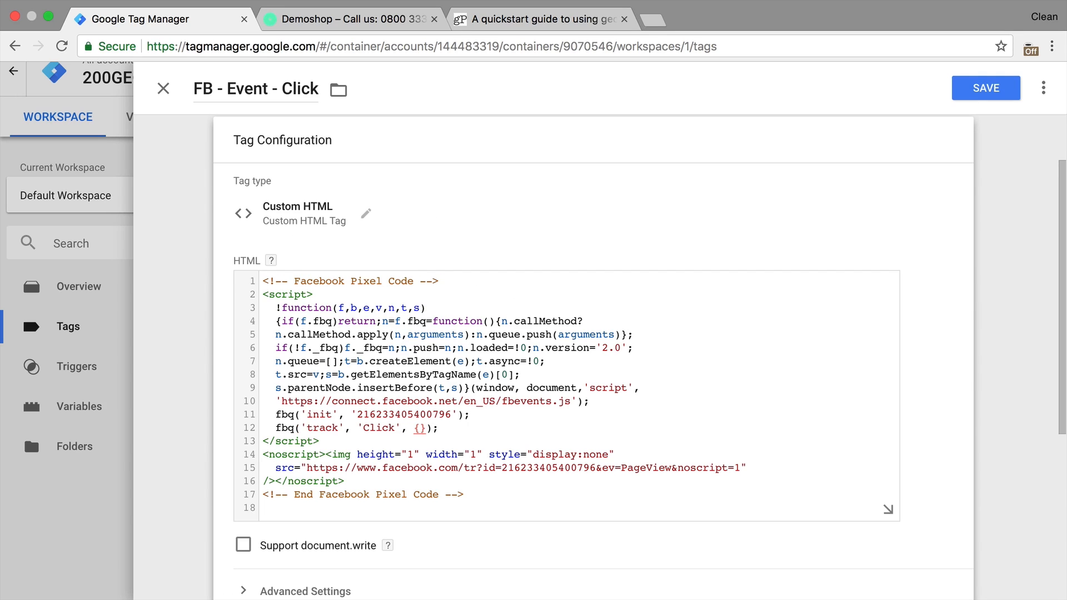
type("\"even")
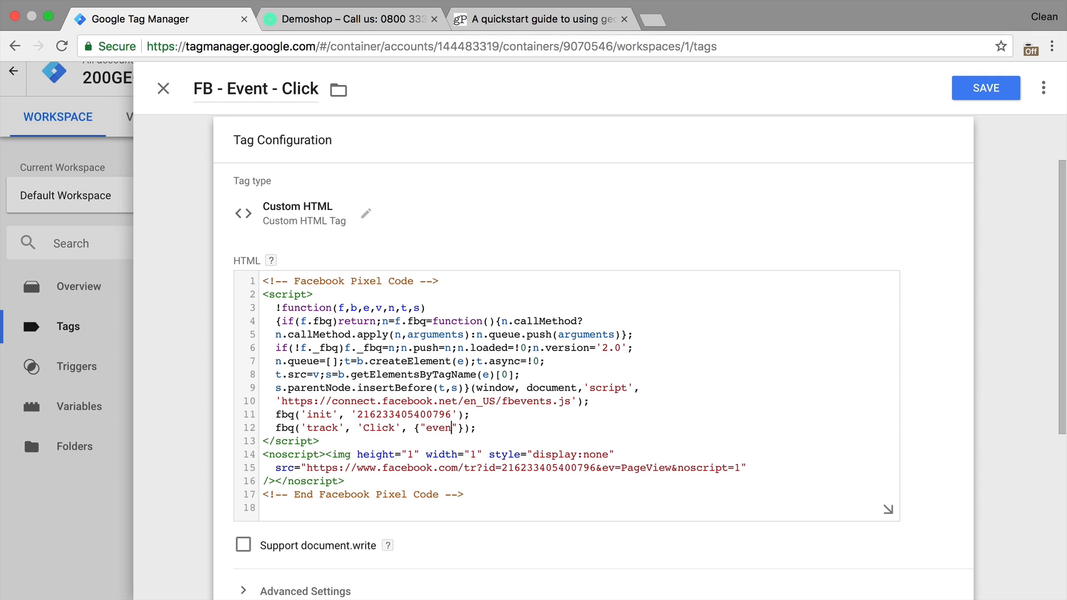
type("country")
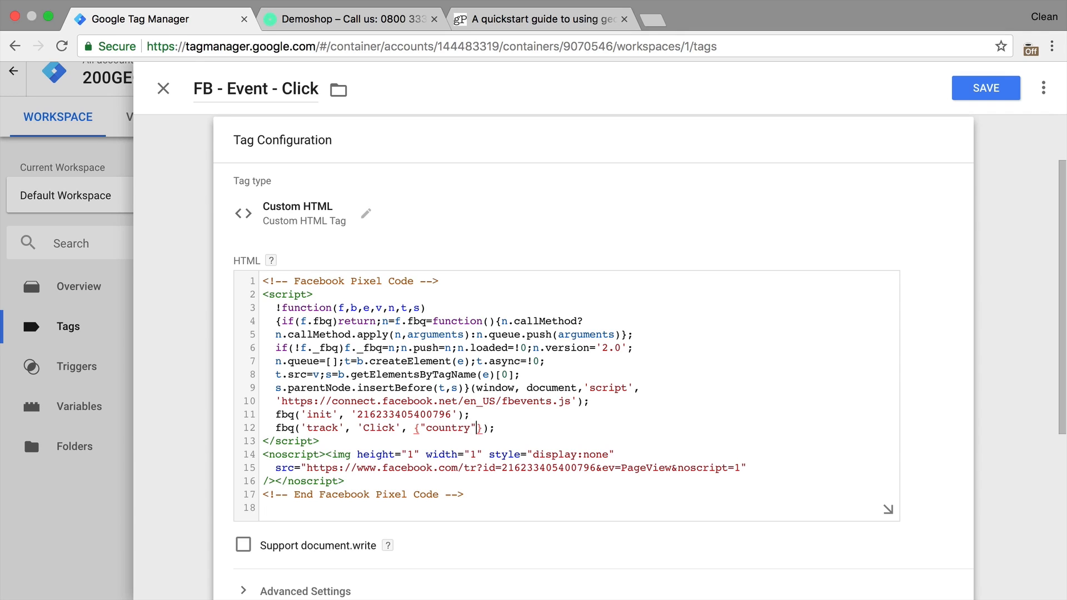
type(":")
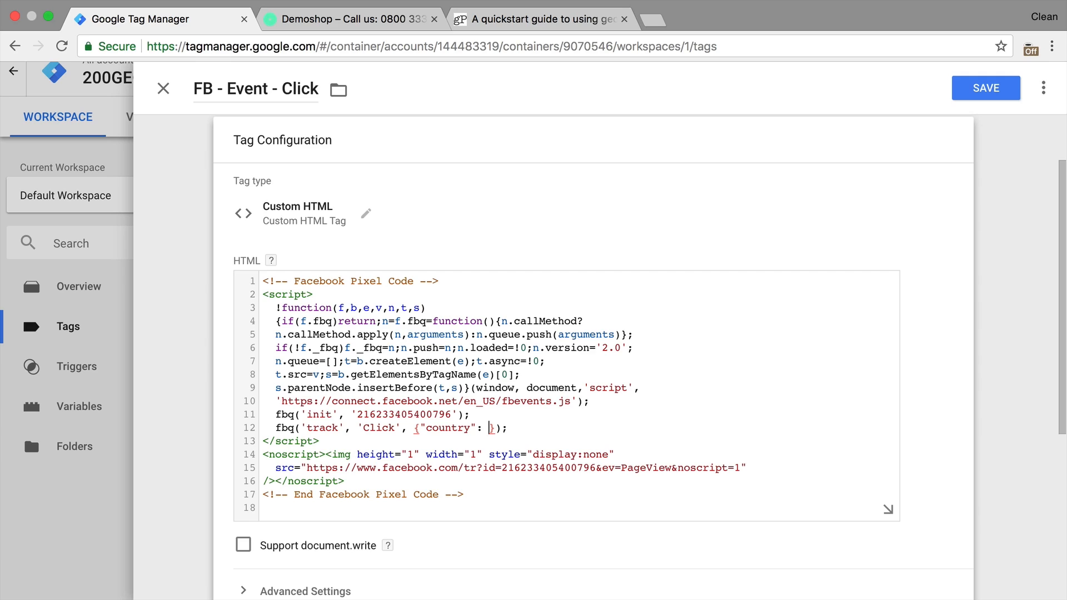
type("{{")
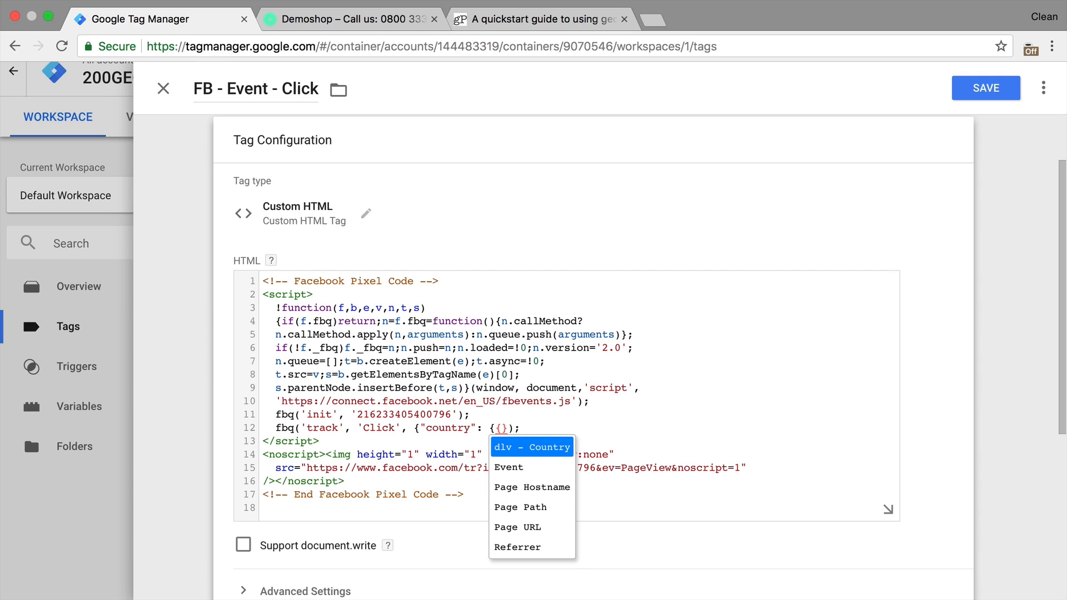
left_click(531, 447)
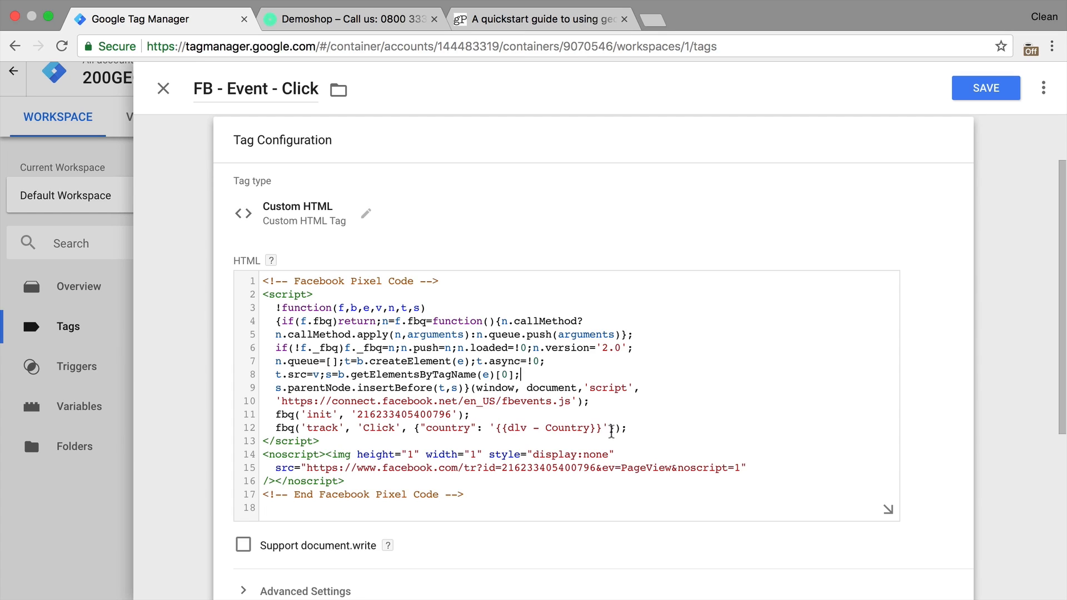
mouse_move(597, 410)
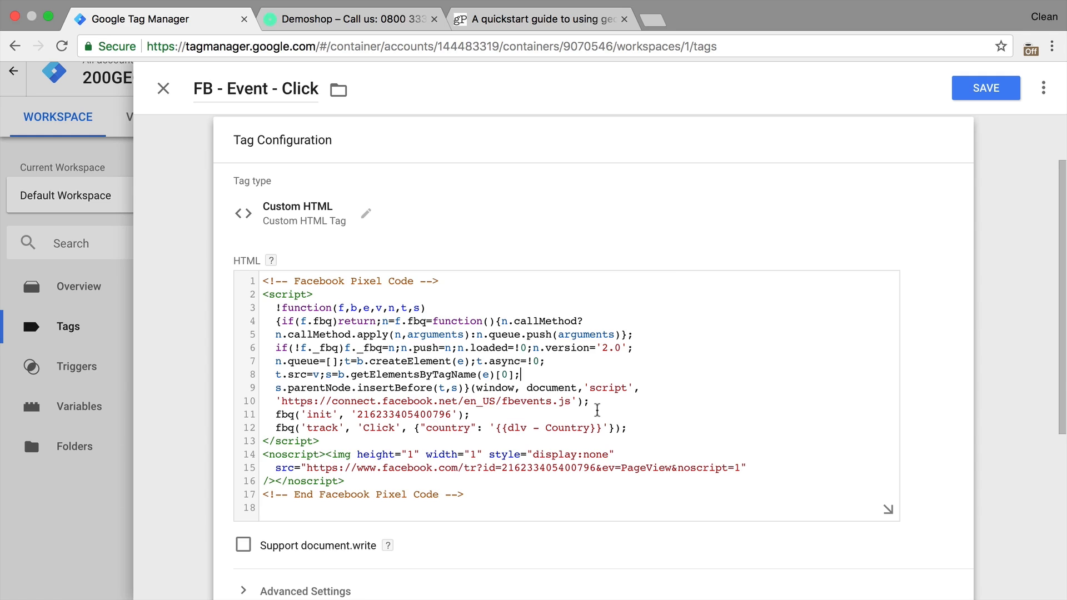
Save the FB - Event - Click tag without a trigger
left_click(985, 88)
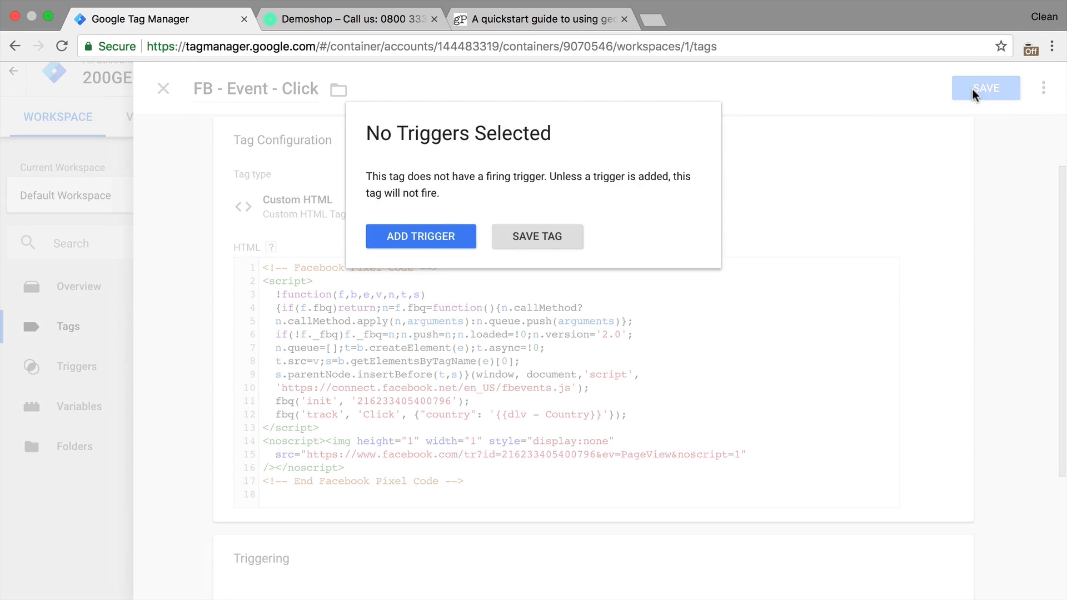
left_click(537, 237)
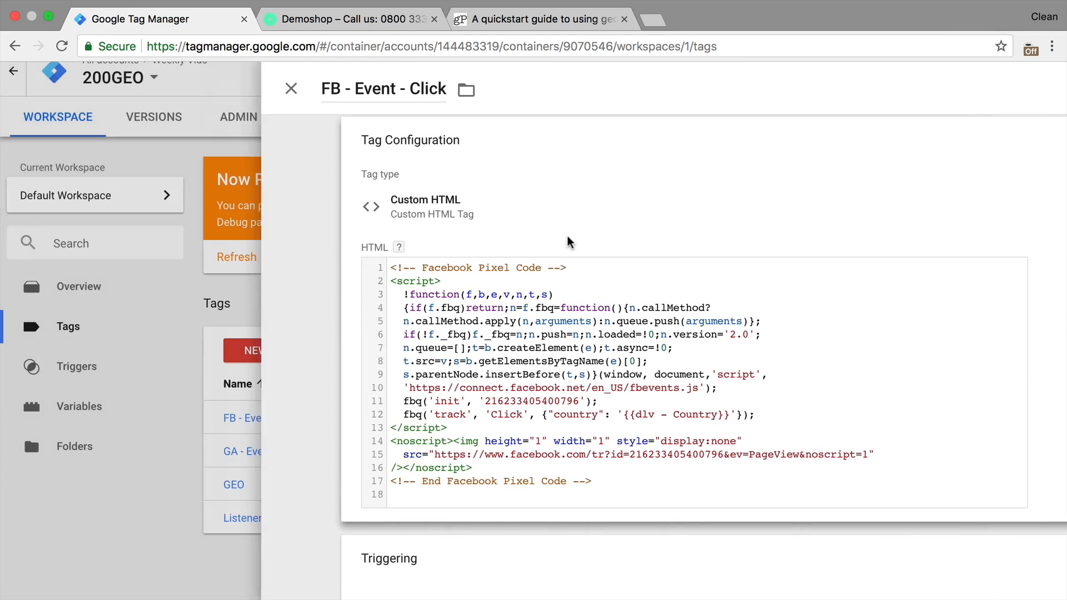
left_click(291, 89)
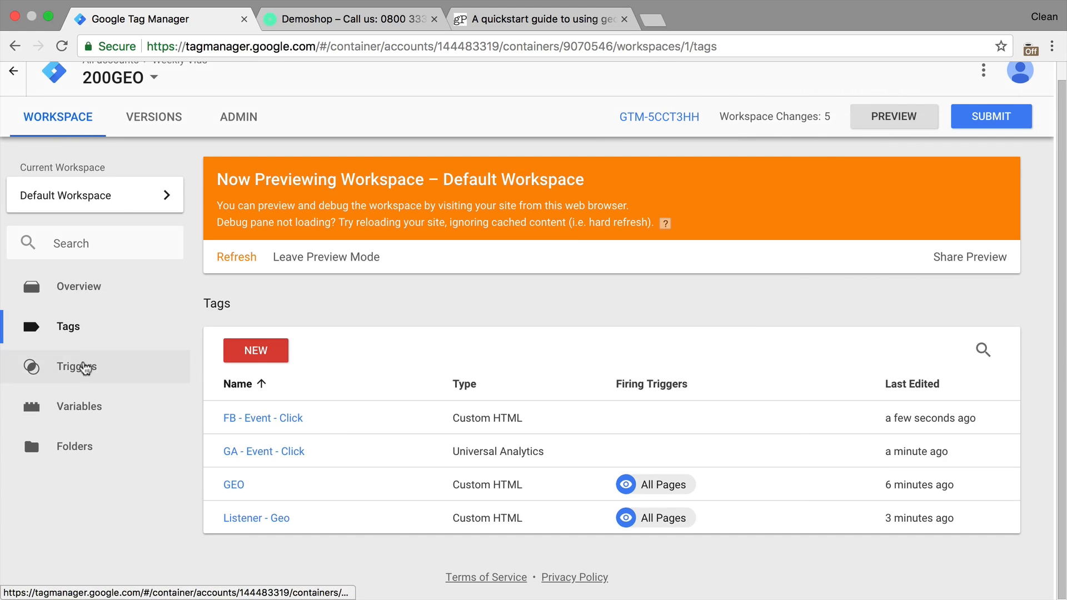
Start a new trigger named 'country Germany' and recheck the preview's geo message
left_click(76, 367)
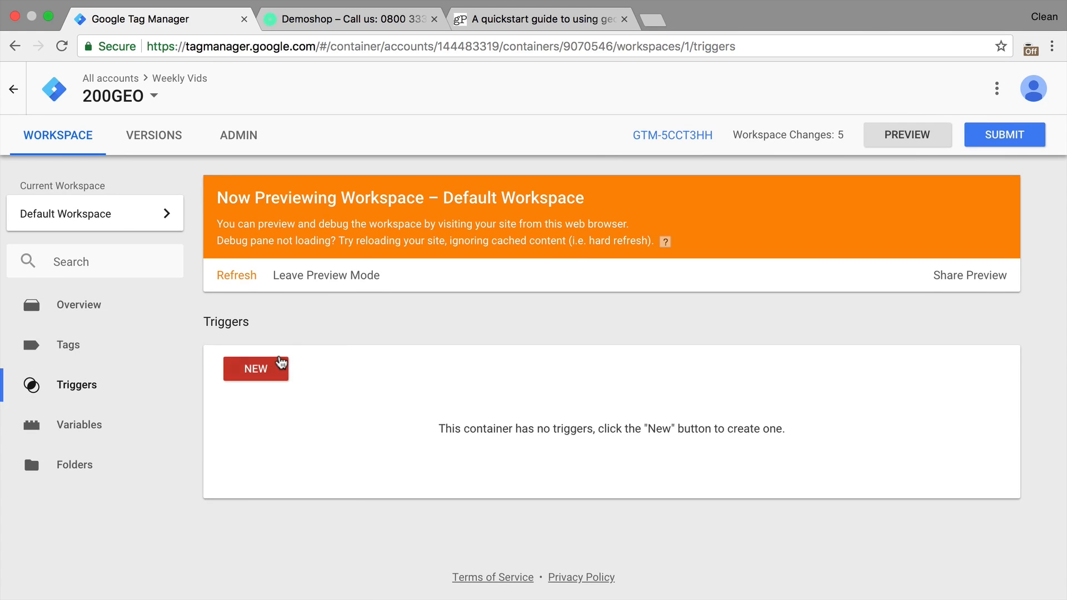
left_click(256, 367)
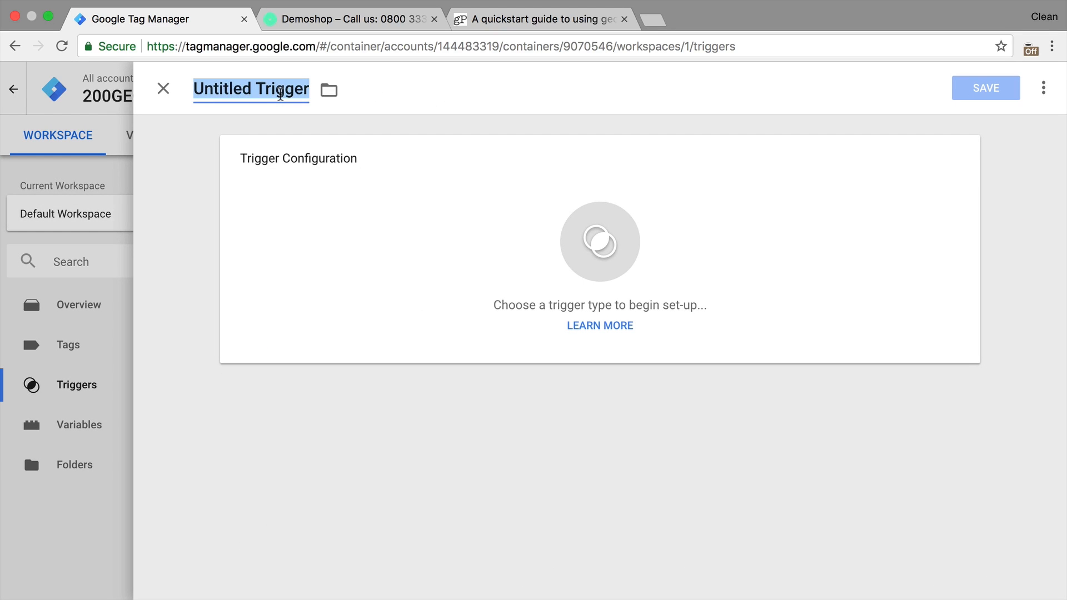
type("country Germany")
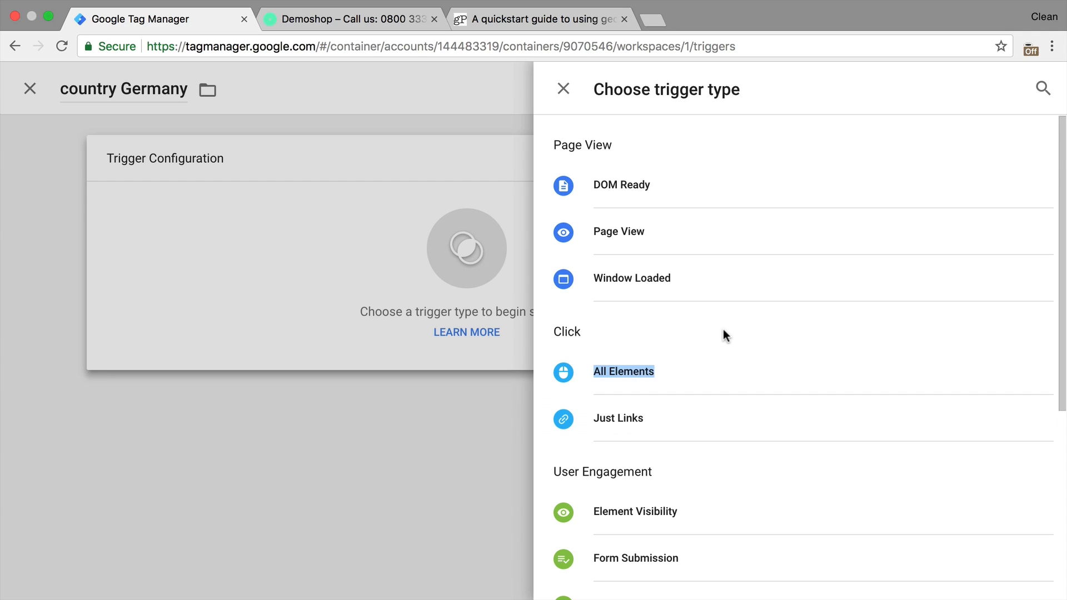
mouse_move(455, 86)
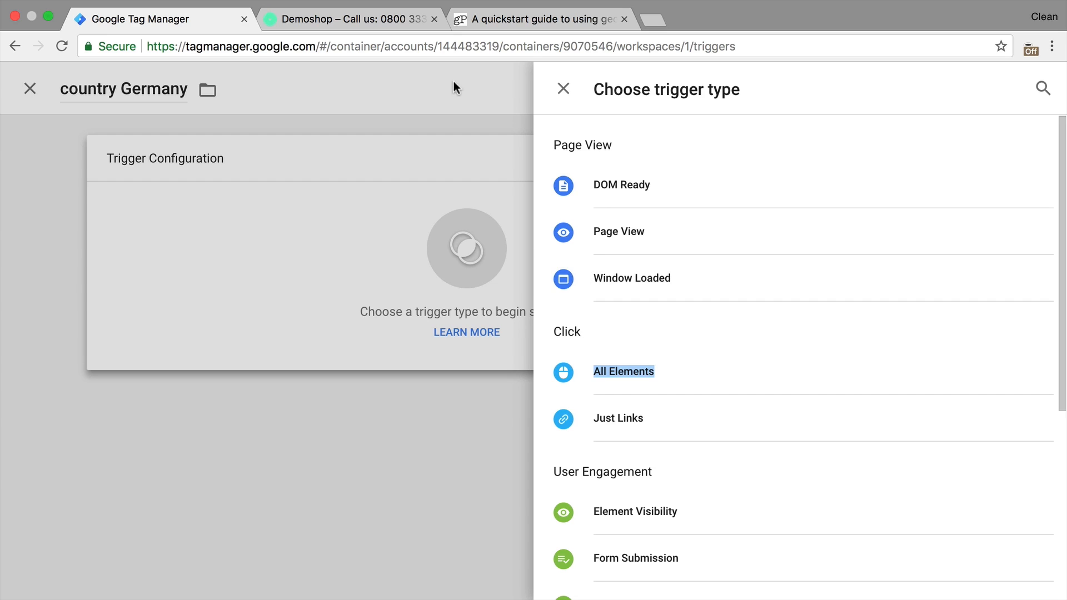
left_click(346, 18)
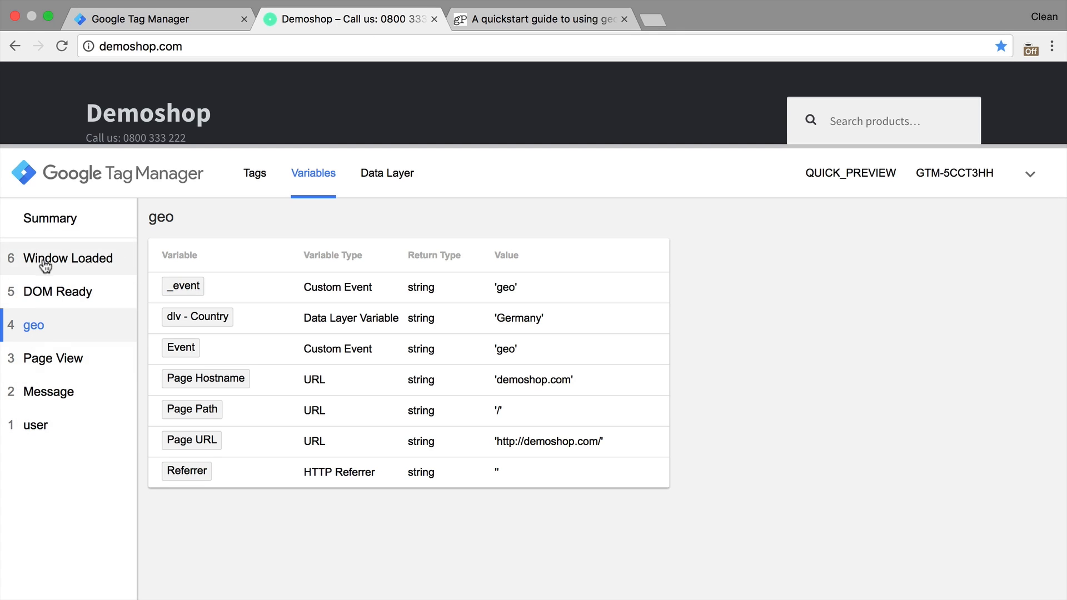
mouse_move(36, 342)
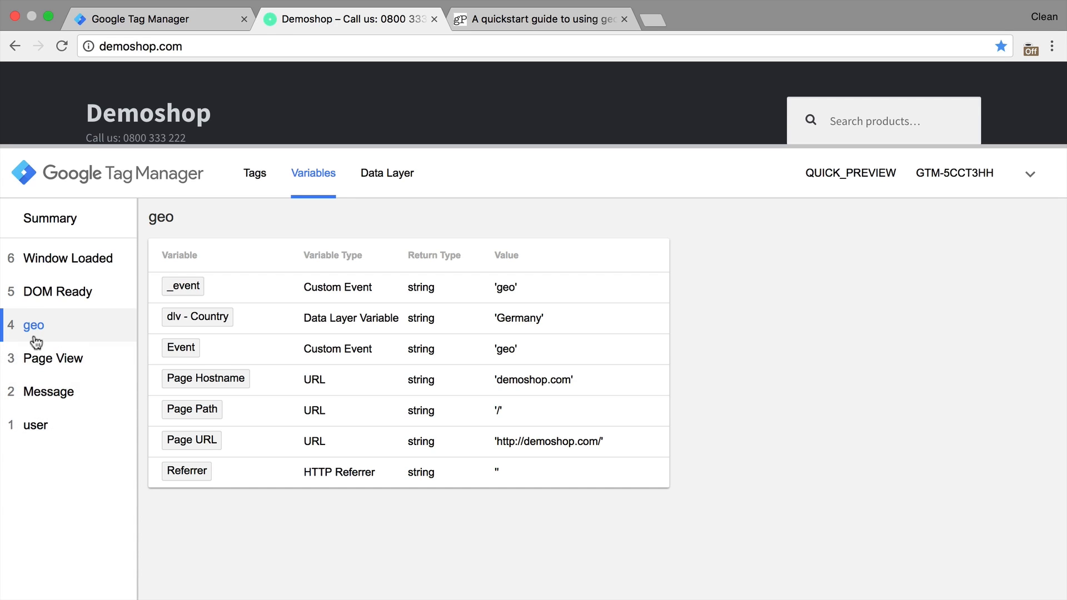
mouse_move(18, 337)
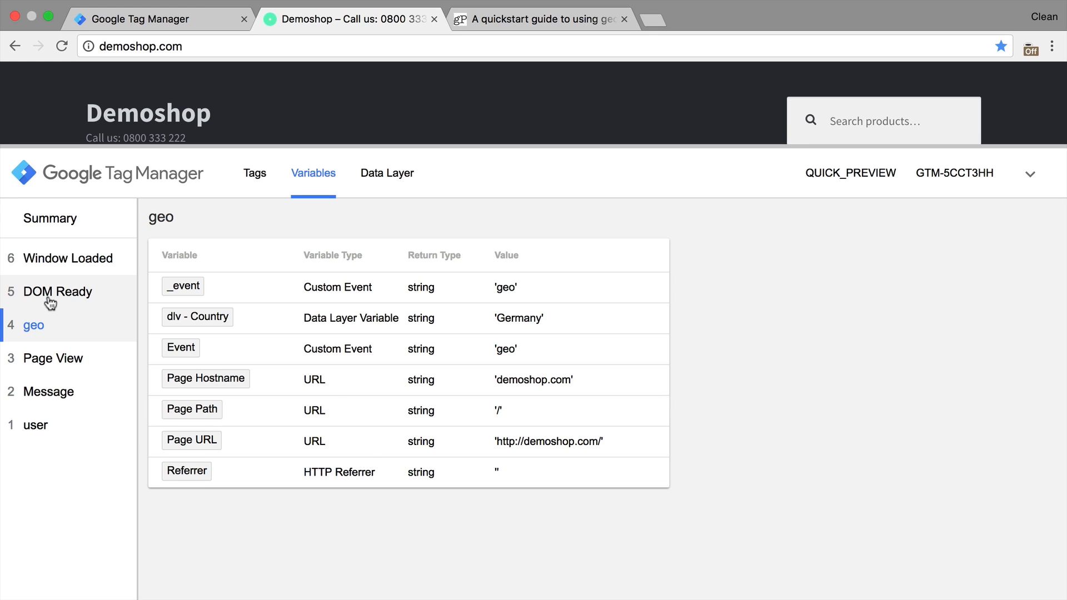
mouse_move(54, 339)
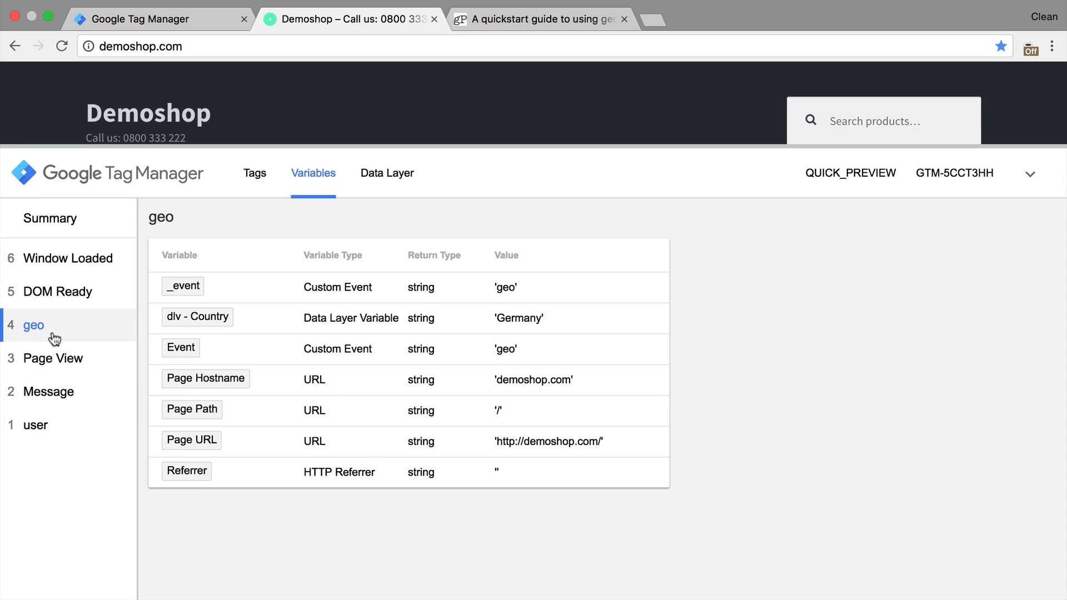
mouse_move(56, 298)
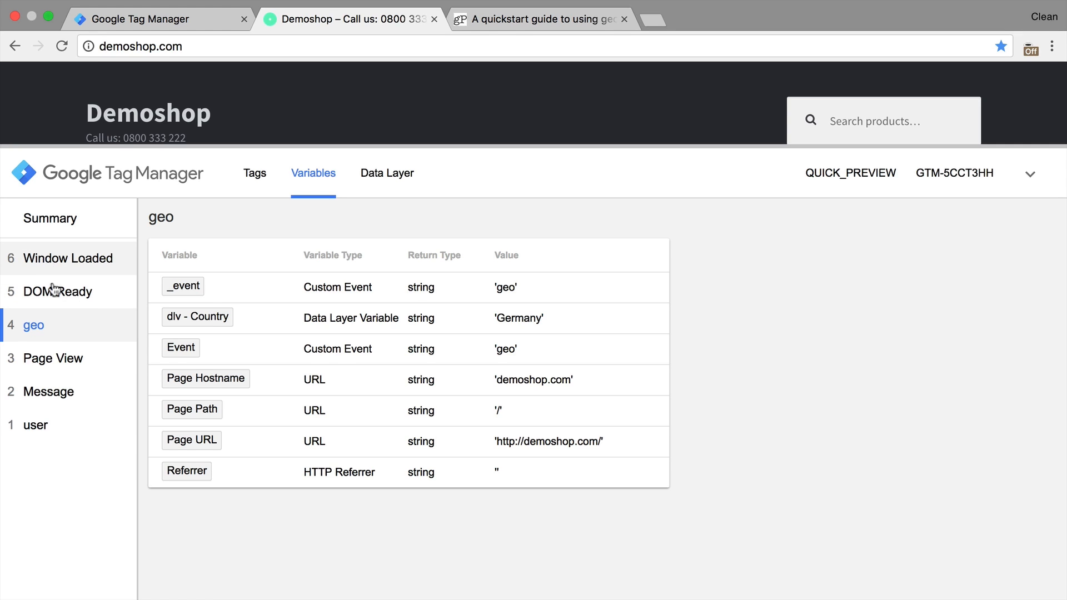
mouse_move(54, 358)
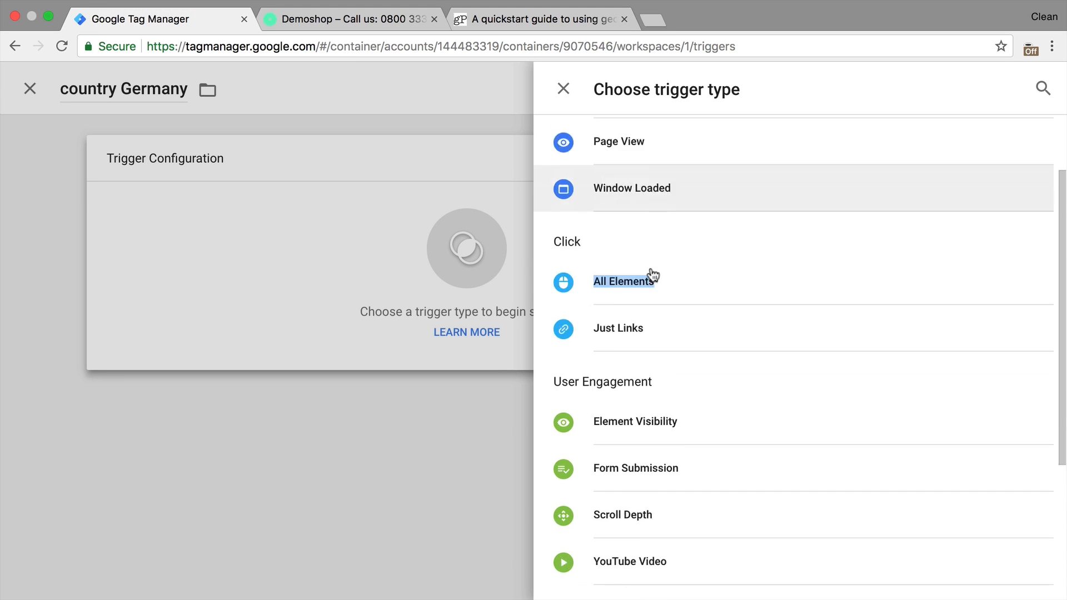
Make the trigger fire on a custom event matching country Germany, and save it as 'geo - country Germany'
scroll("down", 3)
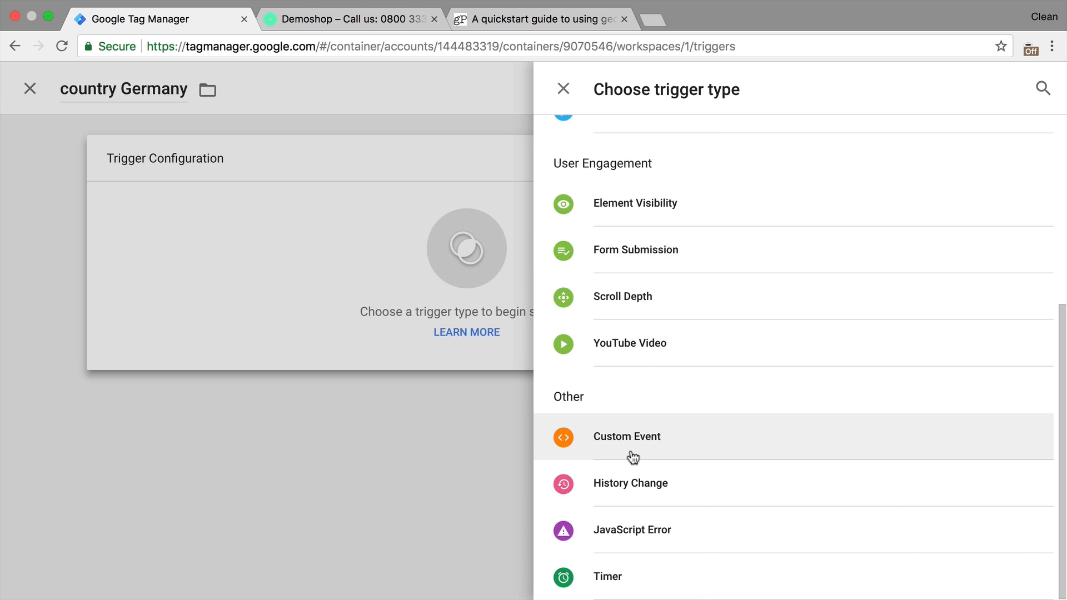
left_click(627, 436)
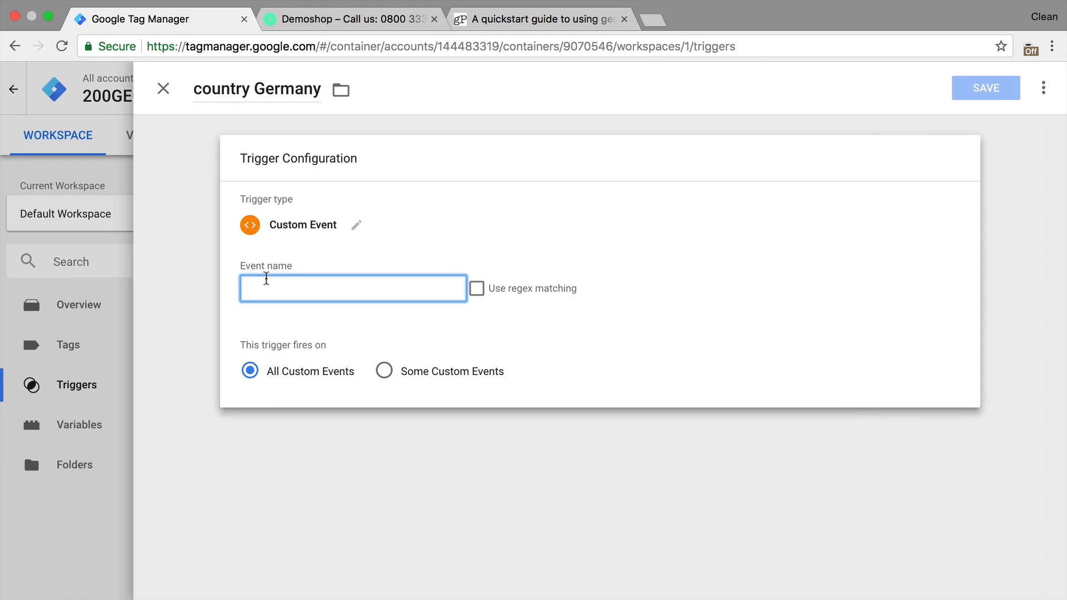
left_click(384, 370)
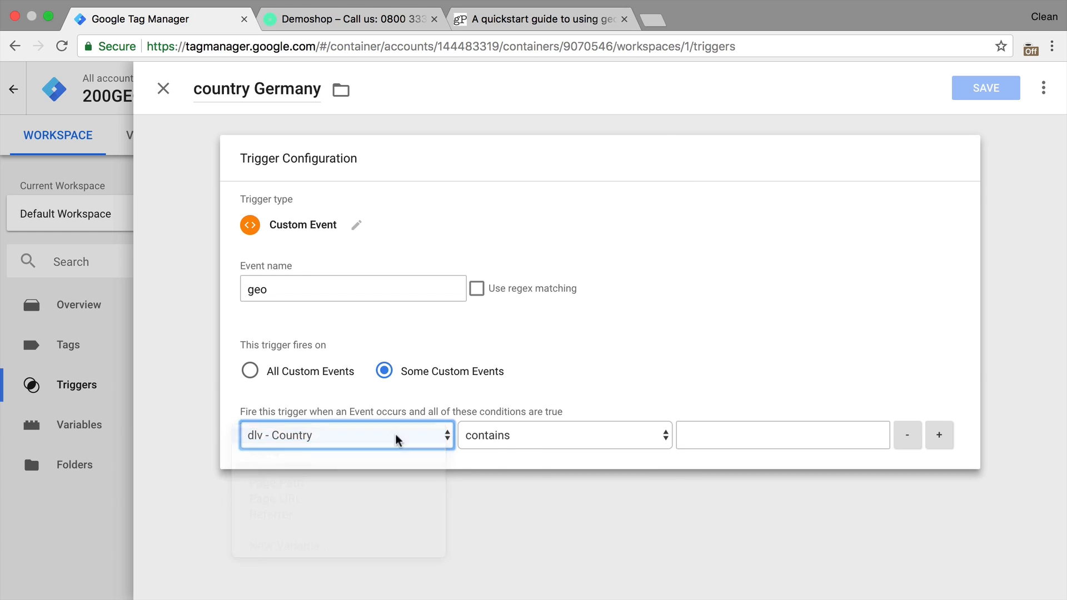
left_click(563, 435)
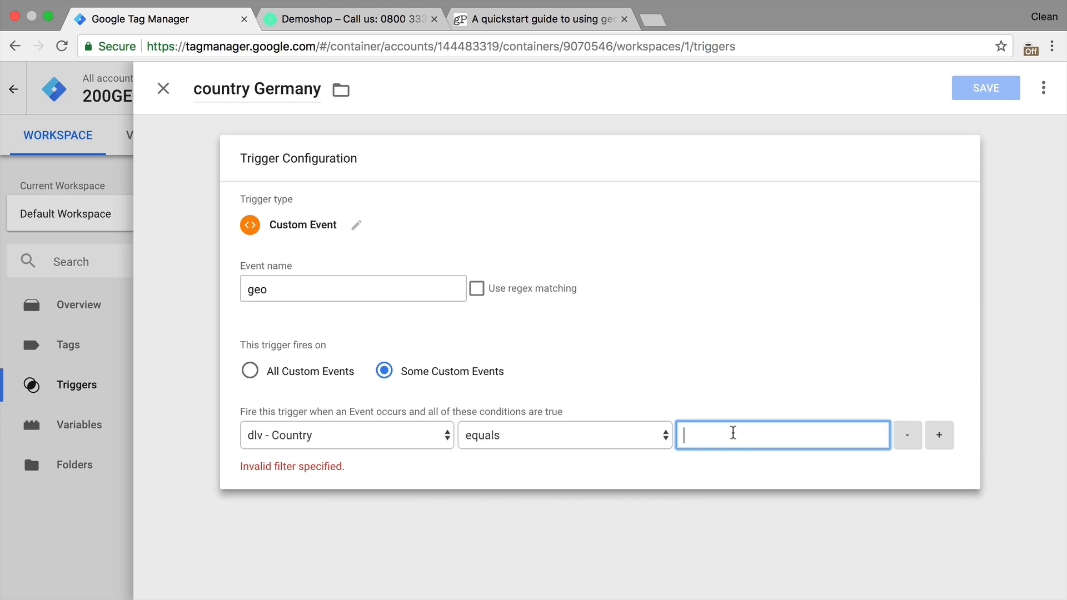
type("Germany")
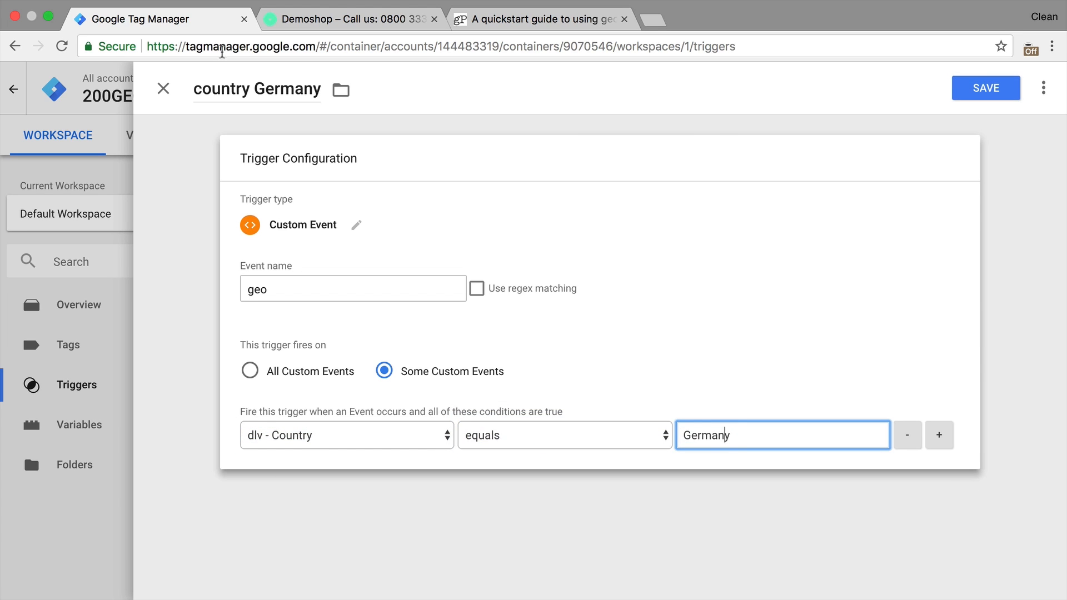
left_click(985, 88)
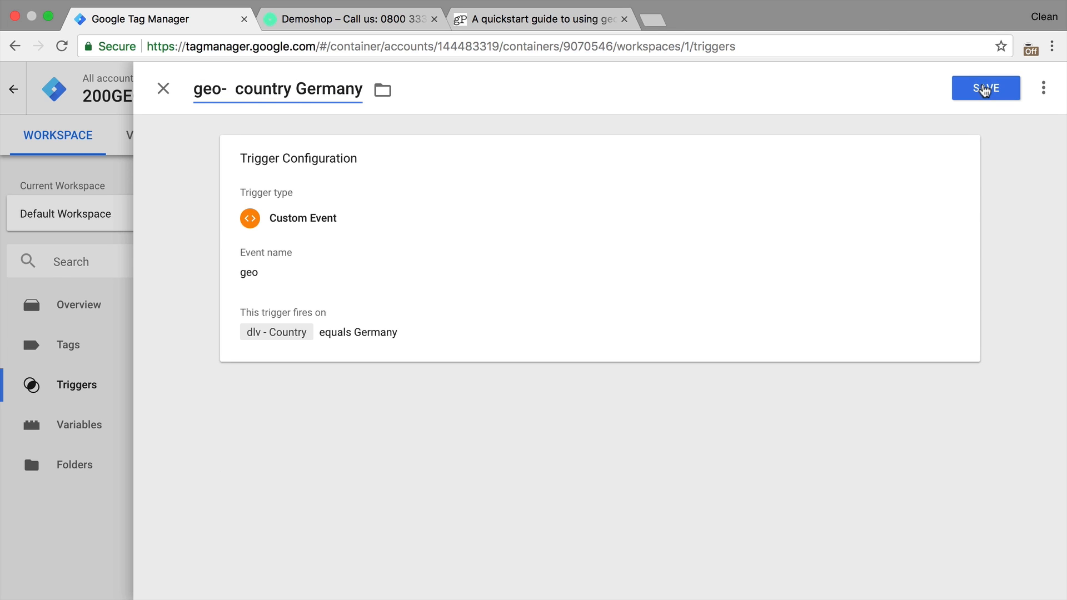
left_click(984, 88)
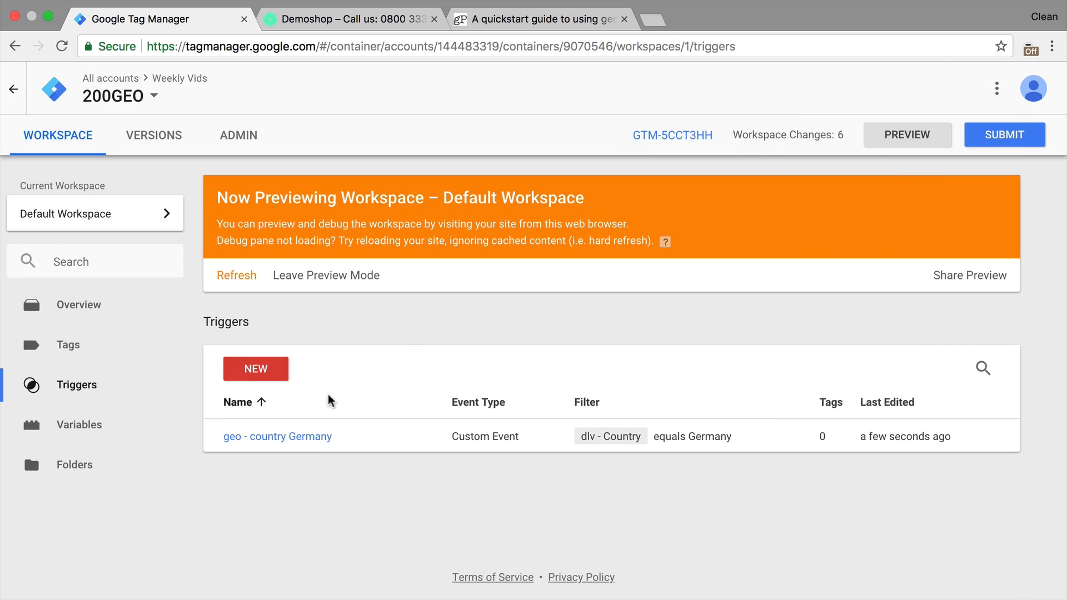
Open the GA - Event - Click tag to attach the Germany trigger, then return to Demoshop
left_click(67, 344)
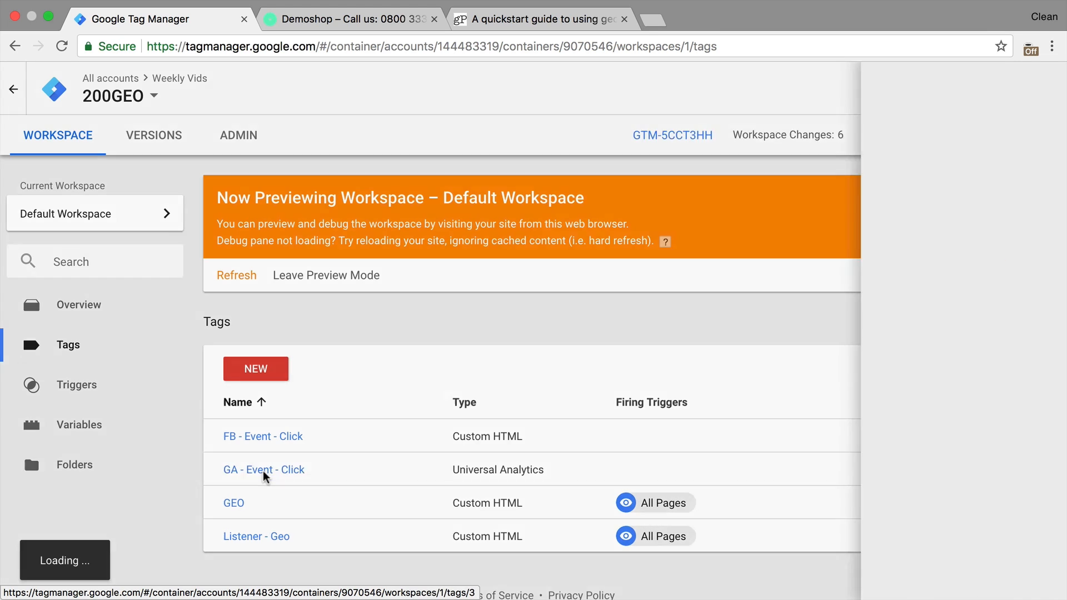
left_click(263, 470)
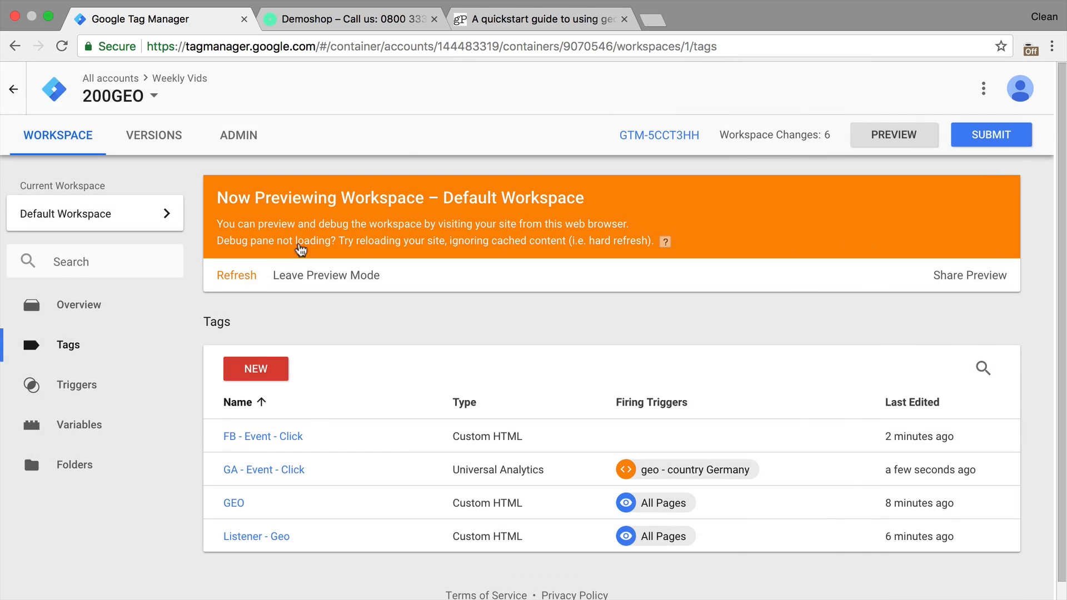
left_click(347, 18)
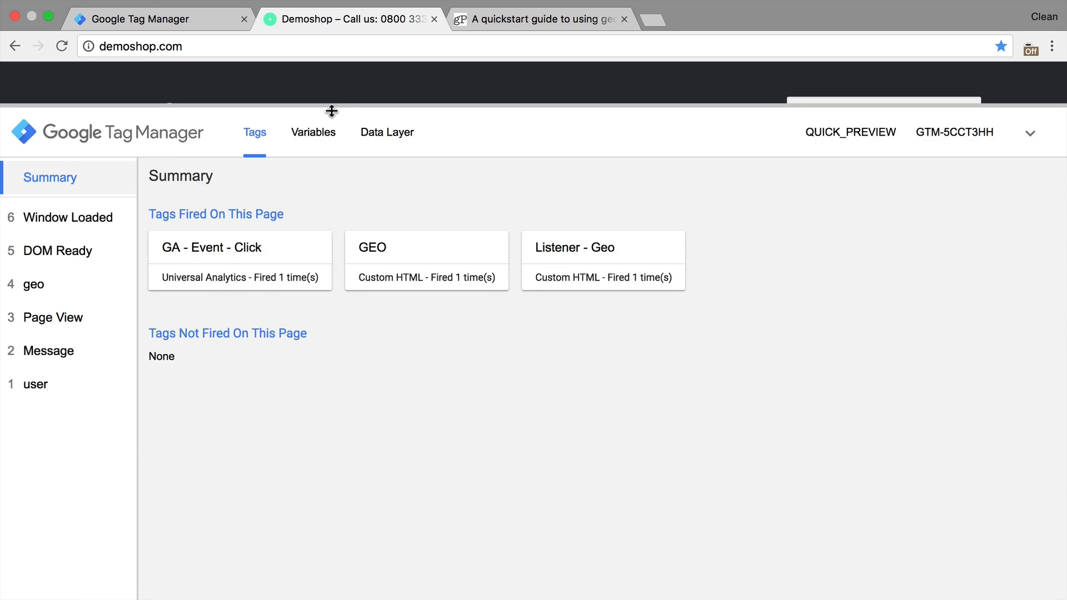
mouse_move(338, 127)
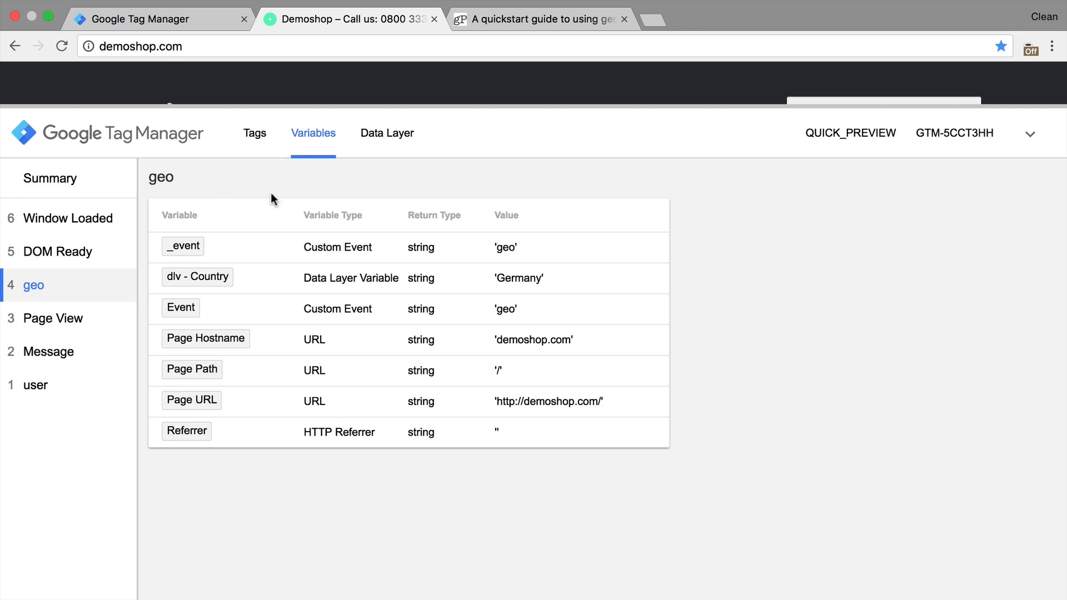
mouse_move(530, 279)
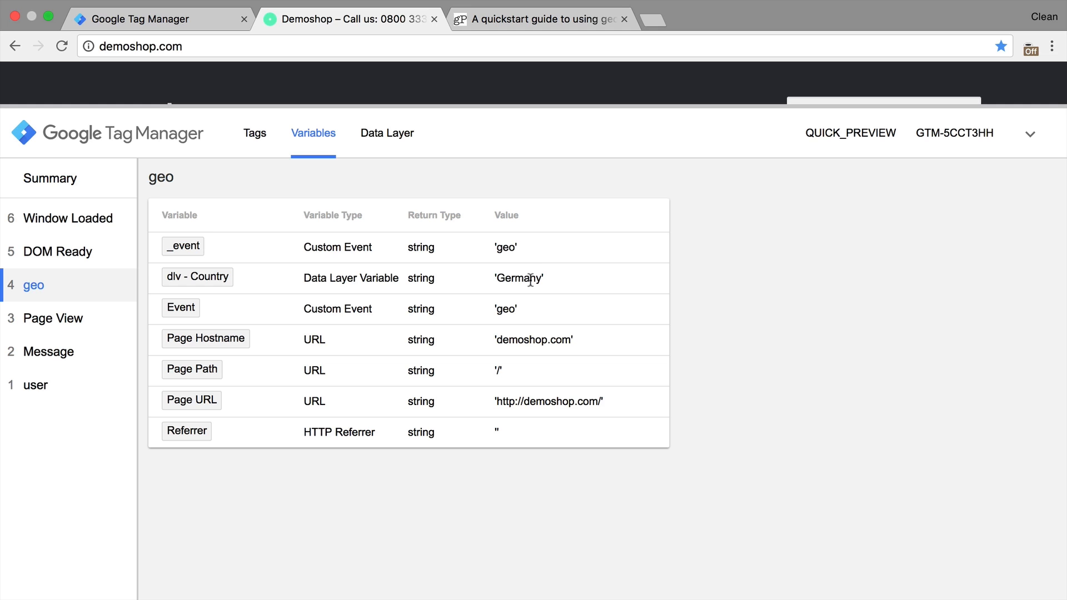
Connect the VPN through the United States and reload the Demoshop page
left_click(1029, 48)
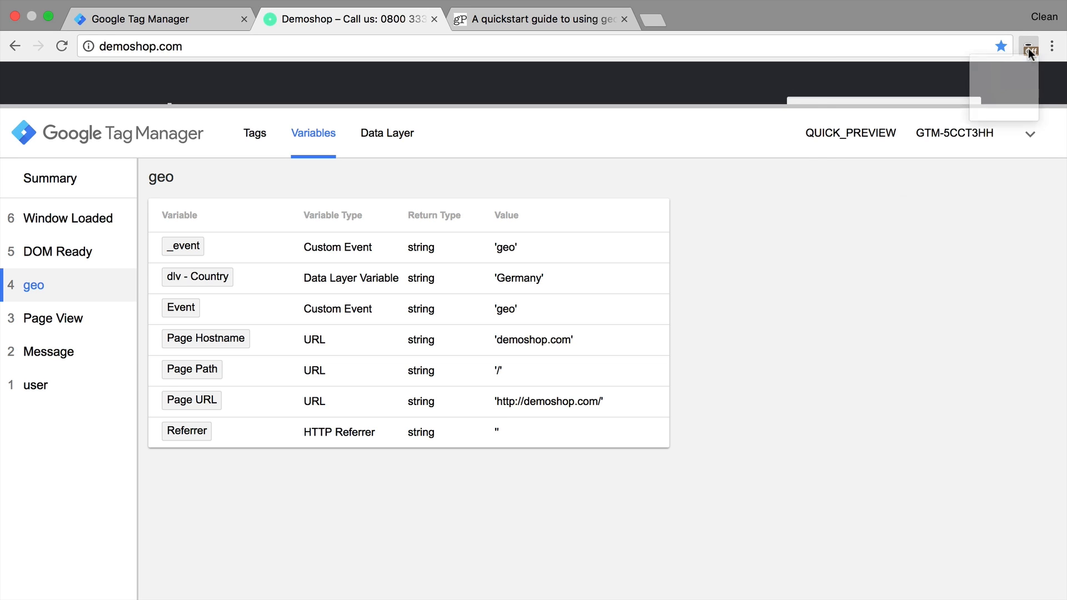
left_click(1029, 46)
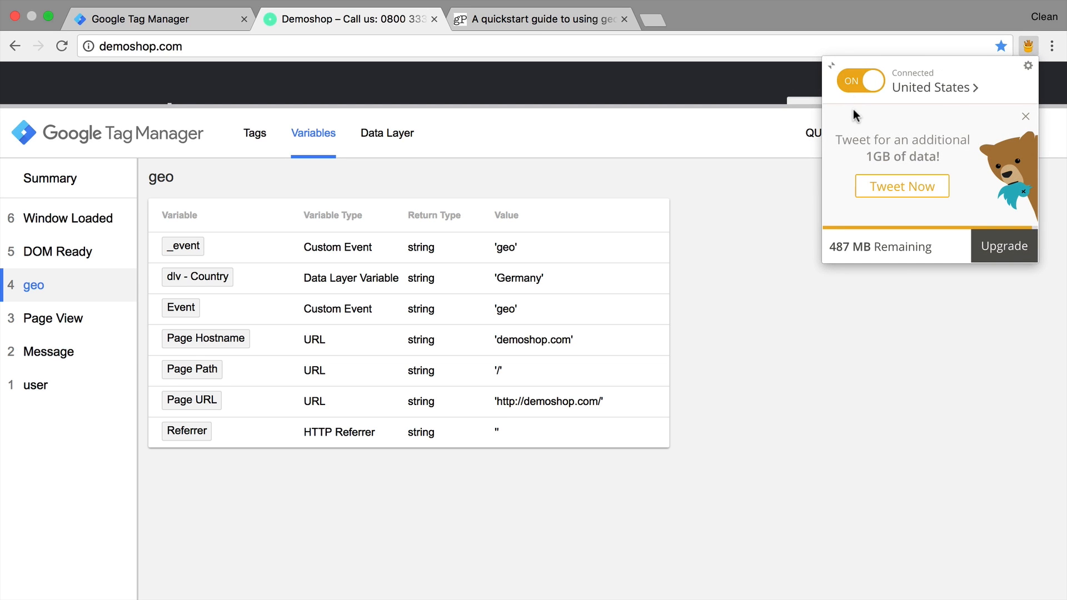
left_click(62, 46)
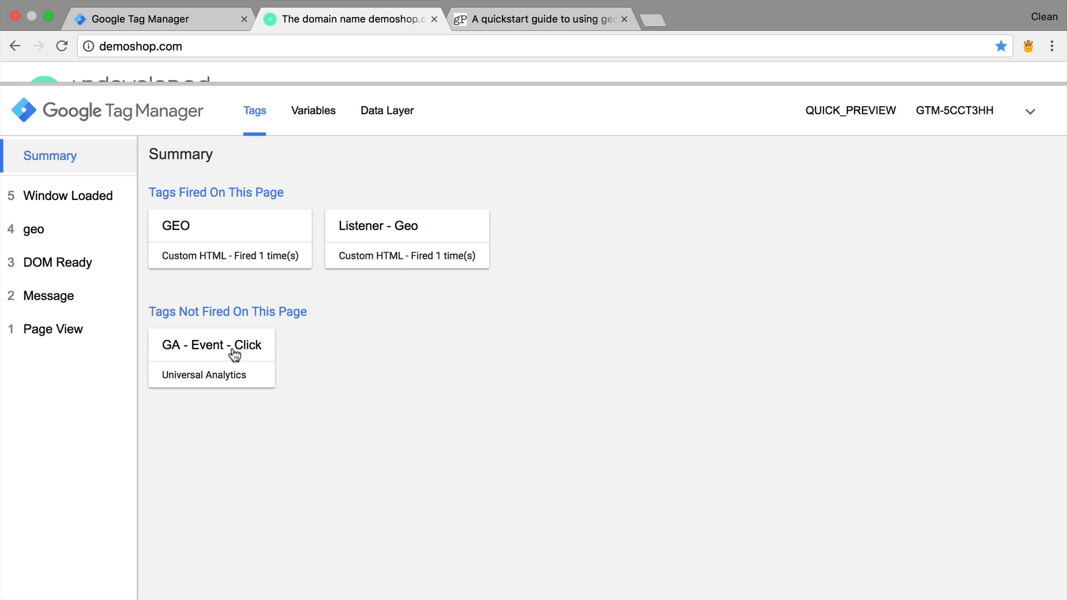
mouse_move(106, 271)
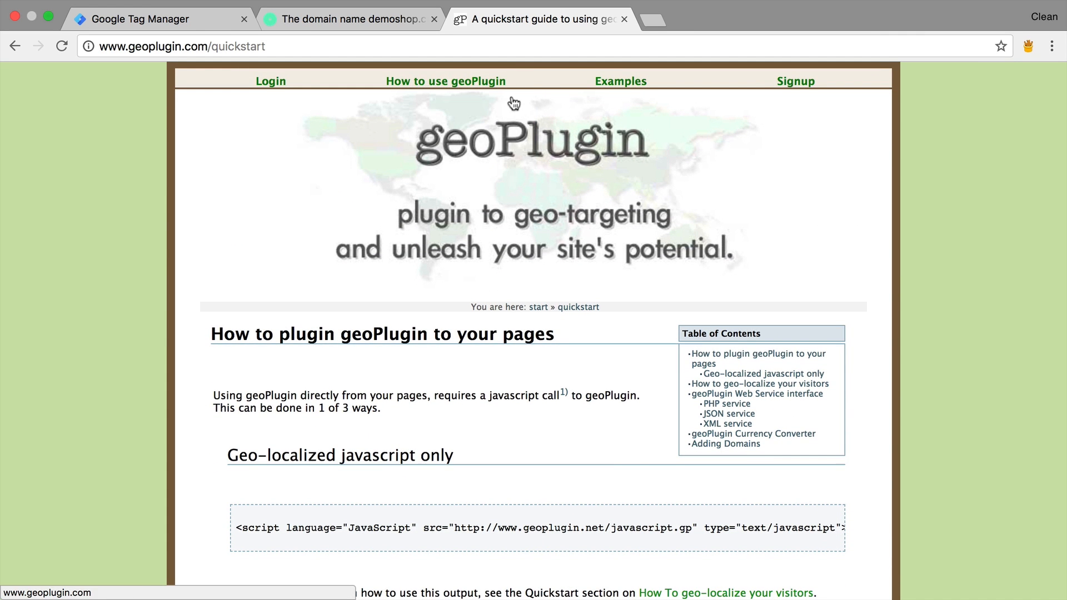
Go from the geoPlugin quickstart guide to the JavaScript web service documentation
left_click(161, 19)
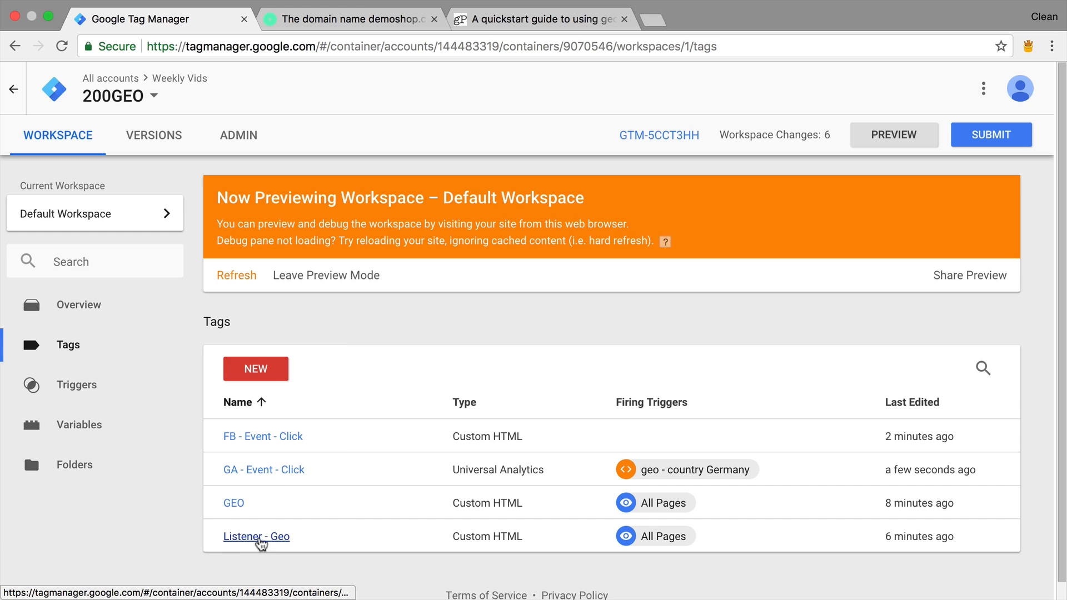
left_click(541, 19)
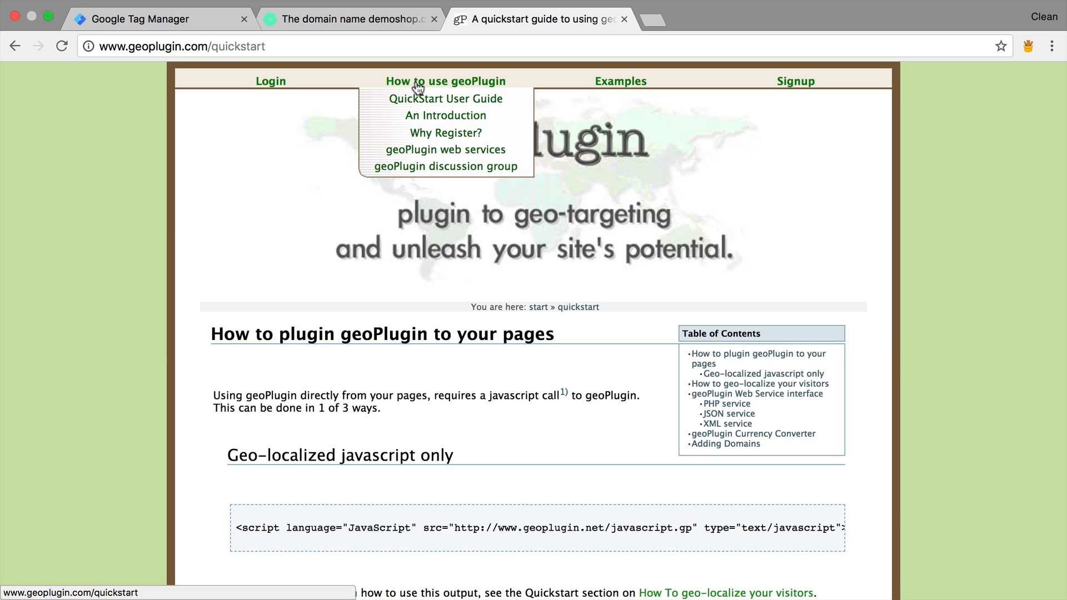
left_click(444, 149)
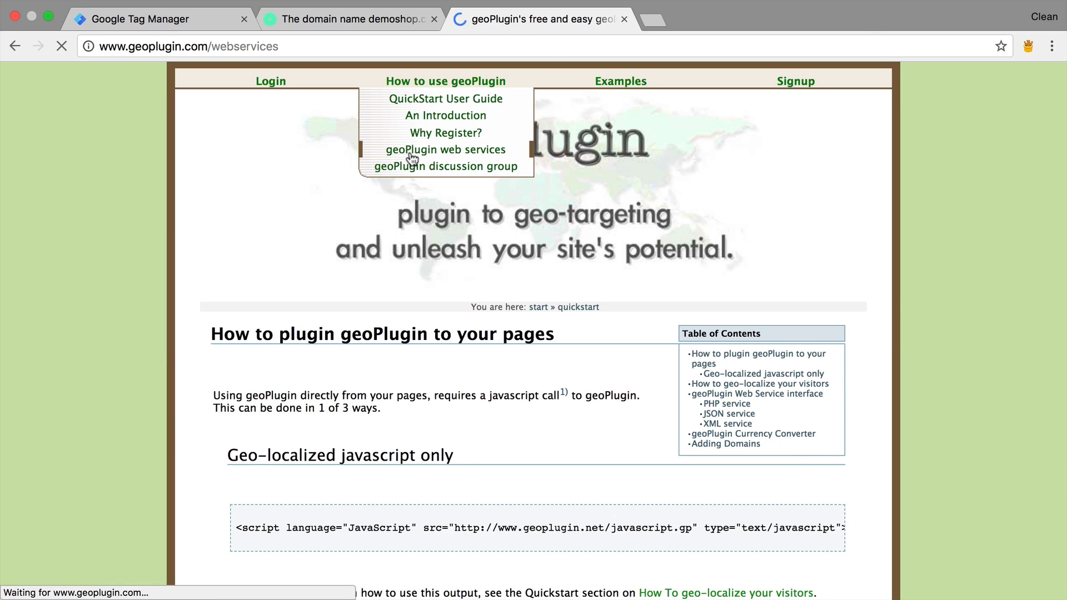
left_click(445, 150)
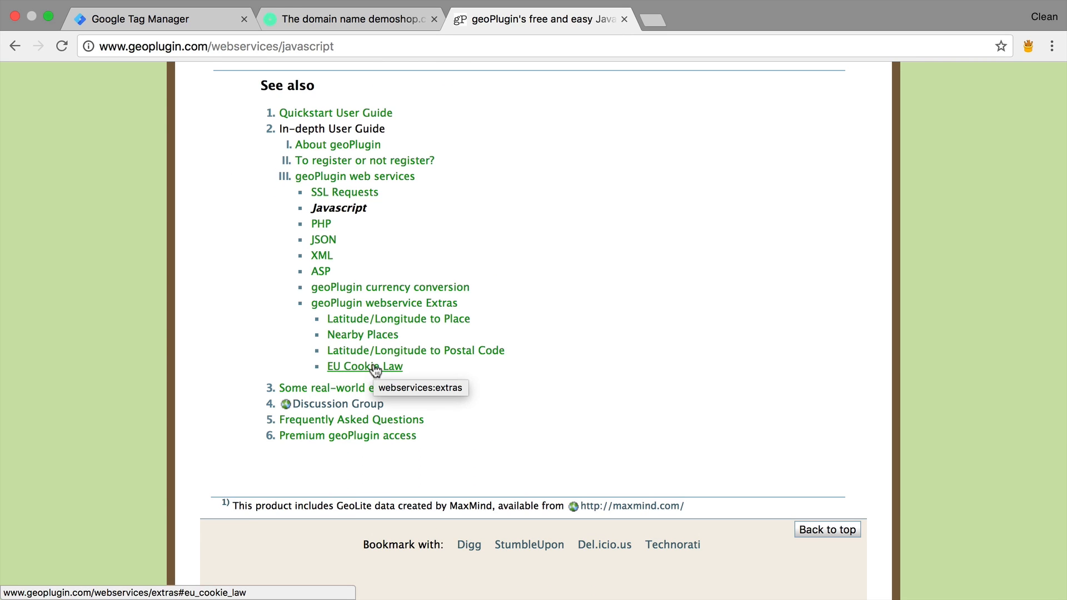
Open the EU Cookie Law extra and highlight the geoplugin_cookieConsent function name
left_click(364, 366)
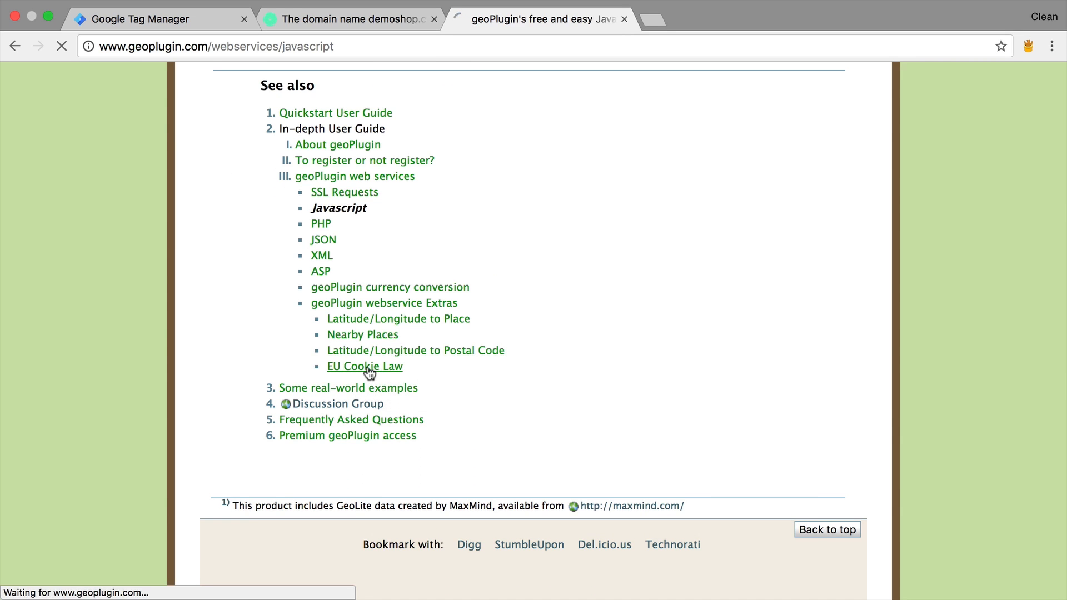
left_click(364, 366)
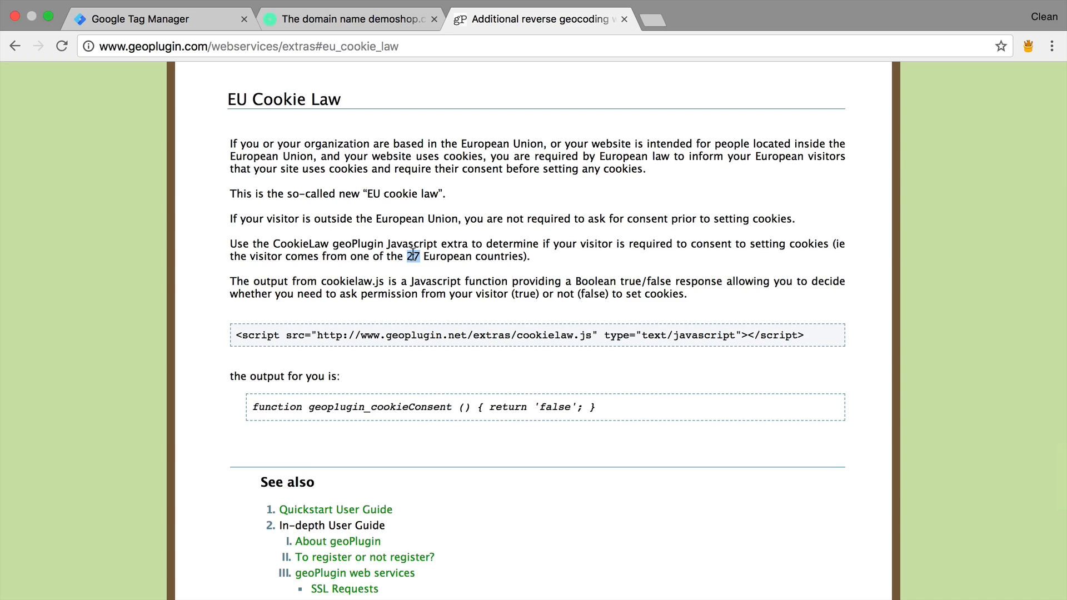
double_click(361, 407)
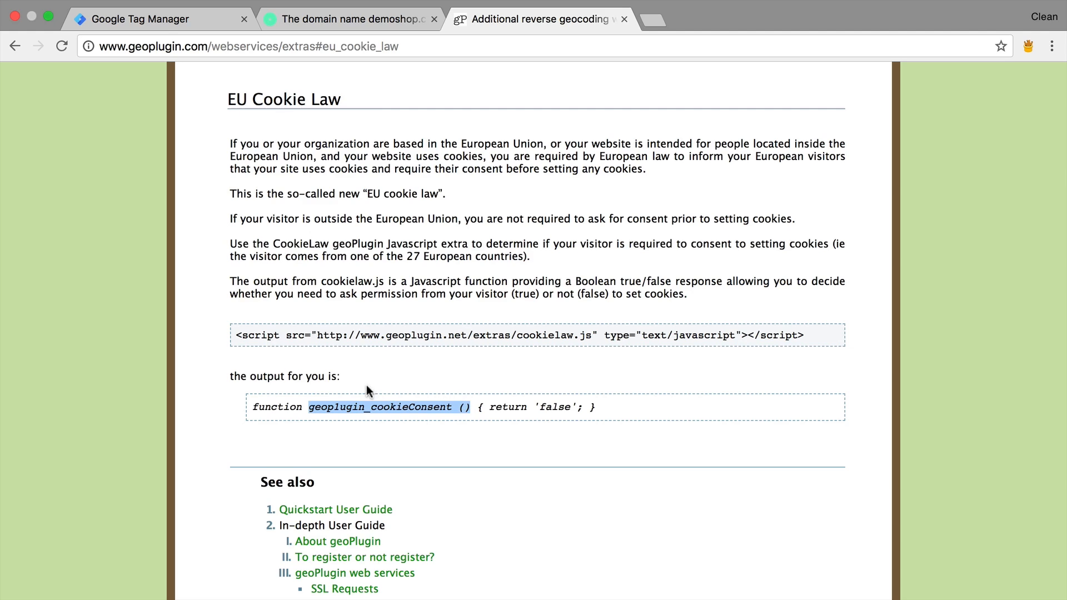
Compare dlv - Country in the preview: undefined at Page View, United States at geo
left_click(136, 19)
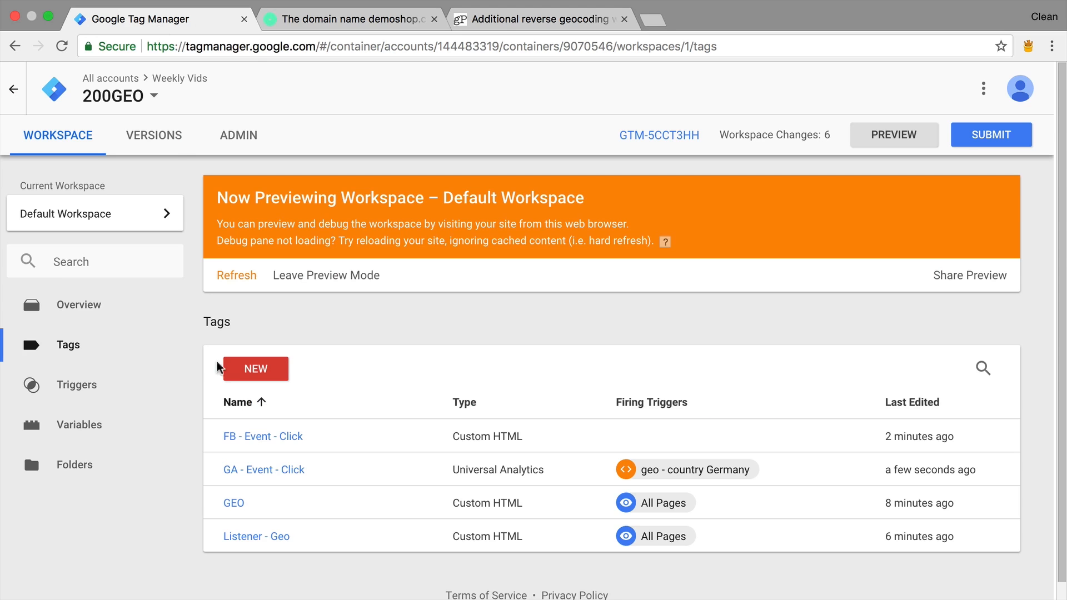
mouse_move(234, 503)
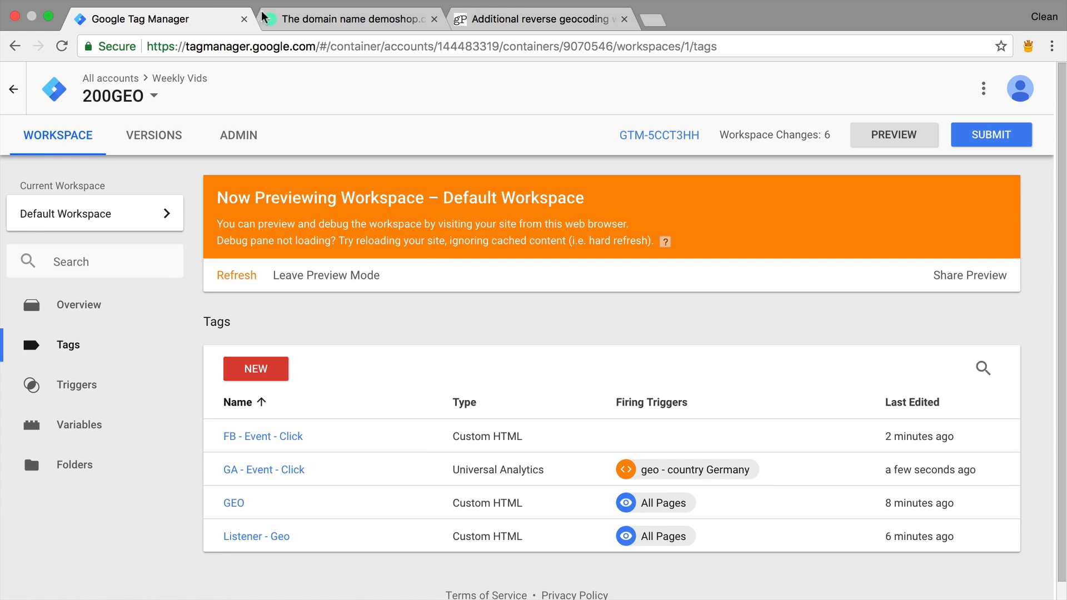
left_click(348, 19)
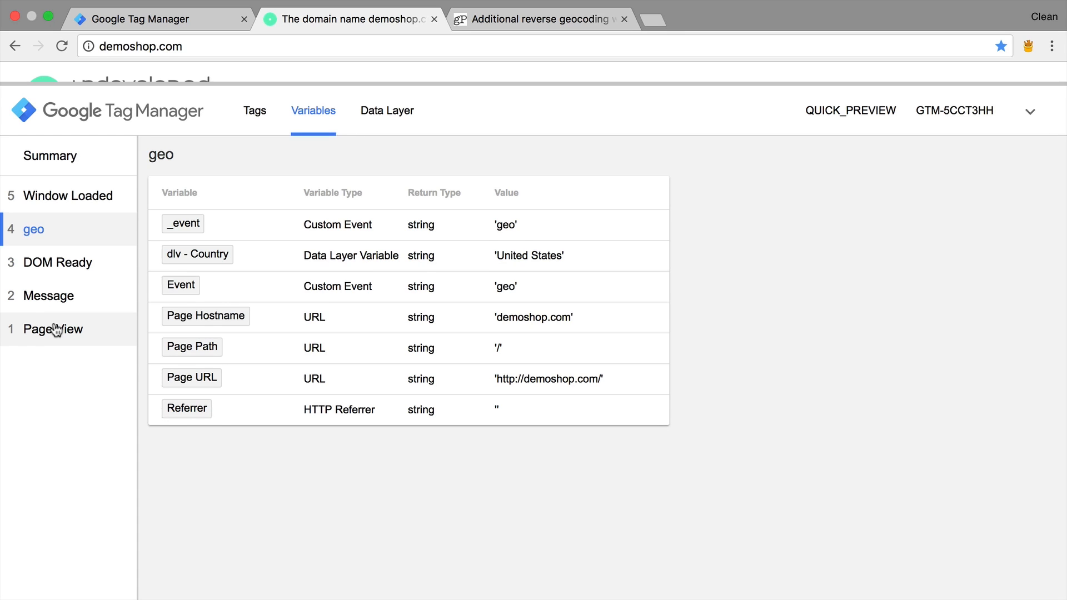
left_click(54, 328)
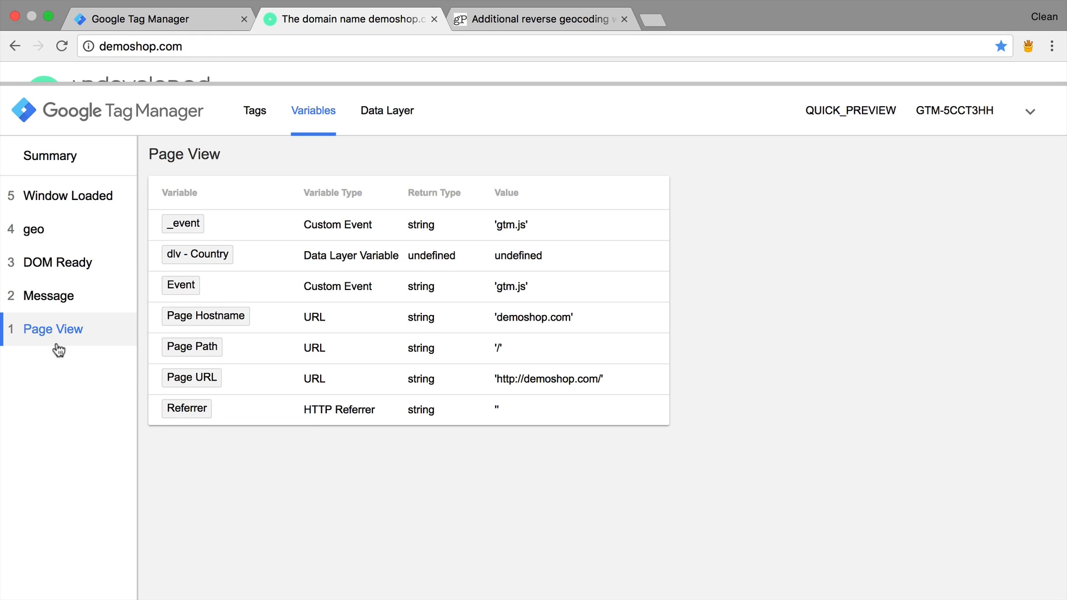
left_click(34, 229)
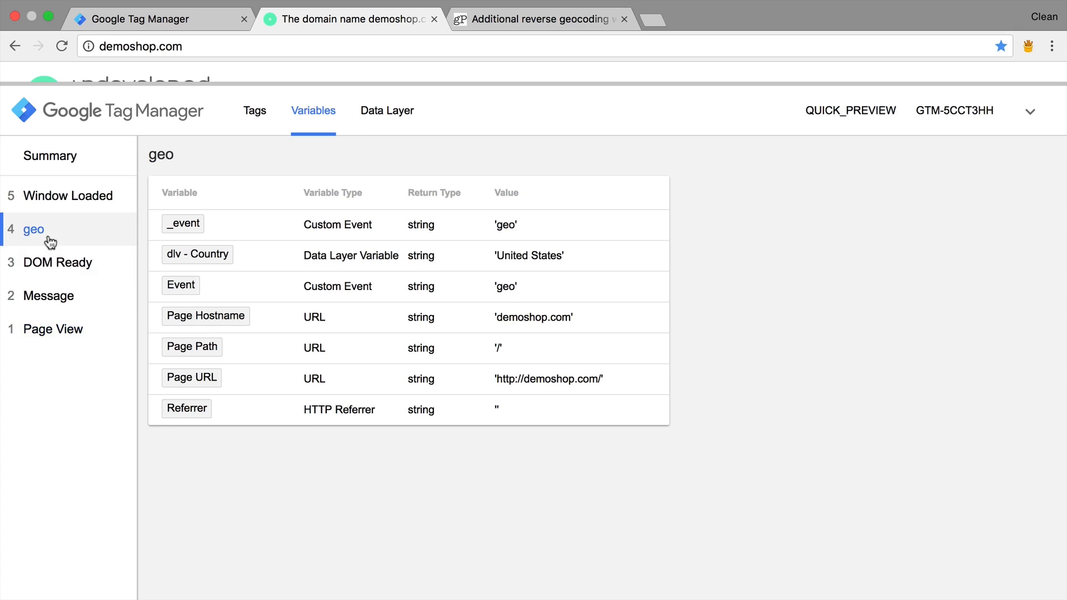